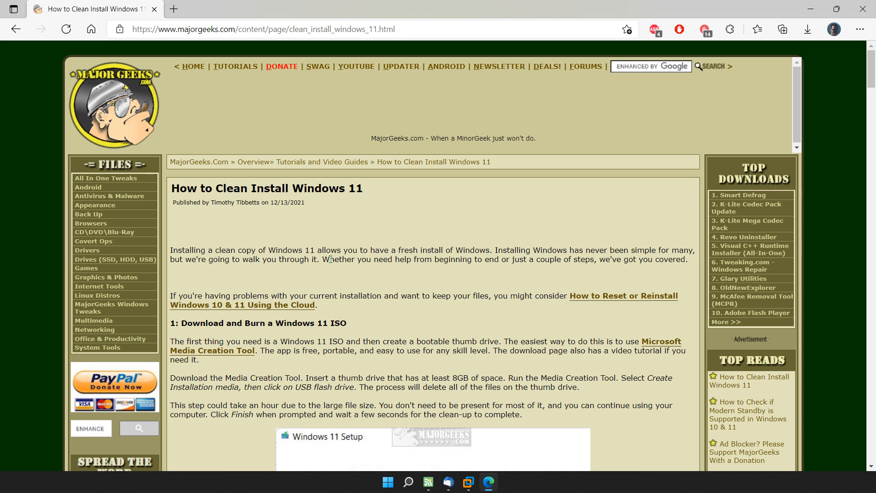
# Review the clean install article in Edge and browse the Media Creation Tool download page screenshots
pyautogui.scroll(-3)
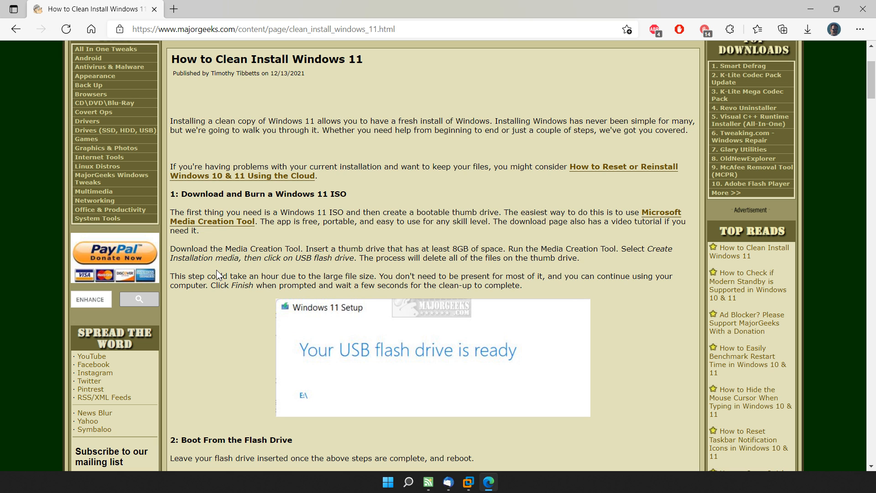
pyautogui.moveTo(286, 179)
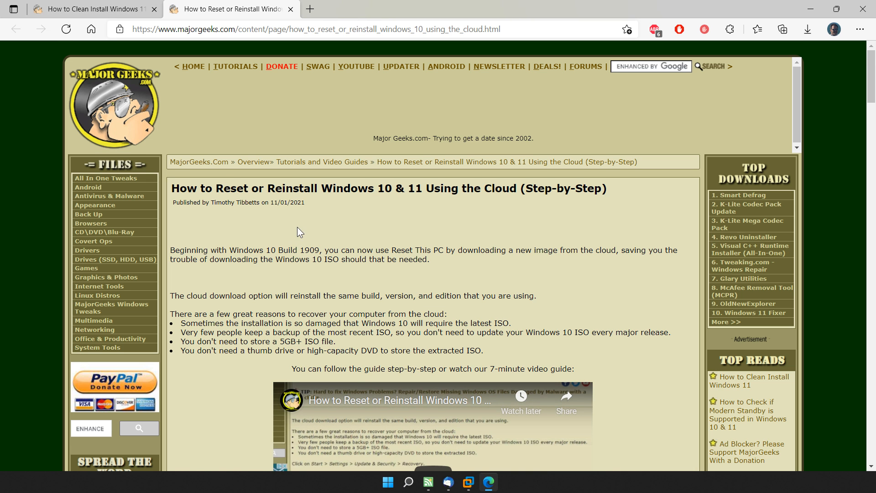
pyautogui.scroll(-3)
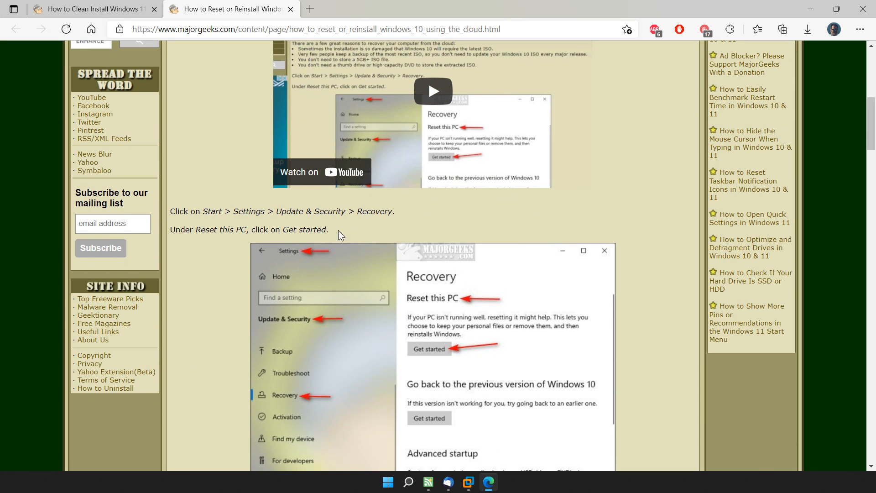
pyautogui.click(94, 9)
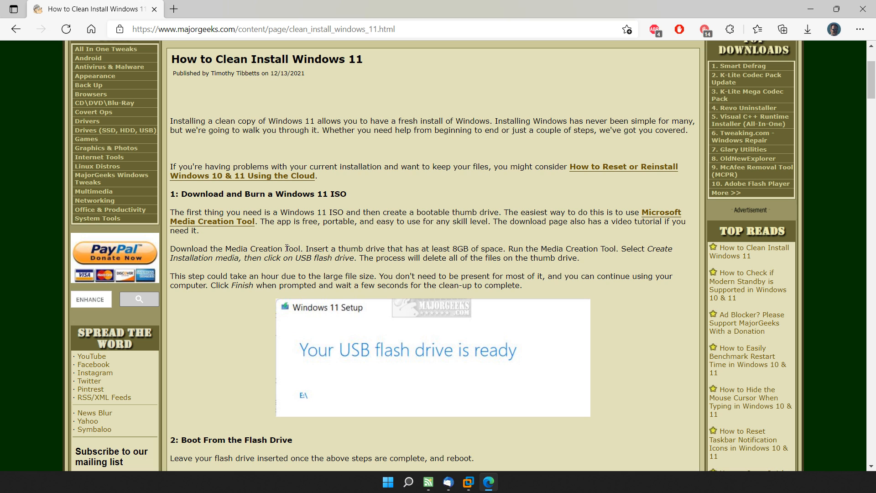
pyautogui.moveTo(452, 34)
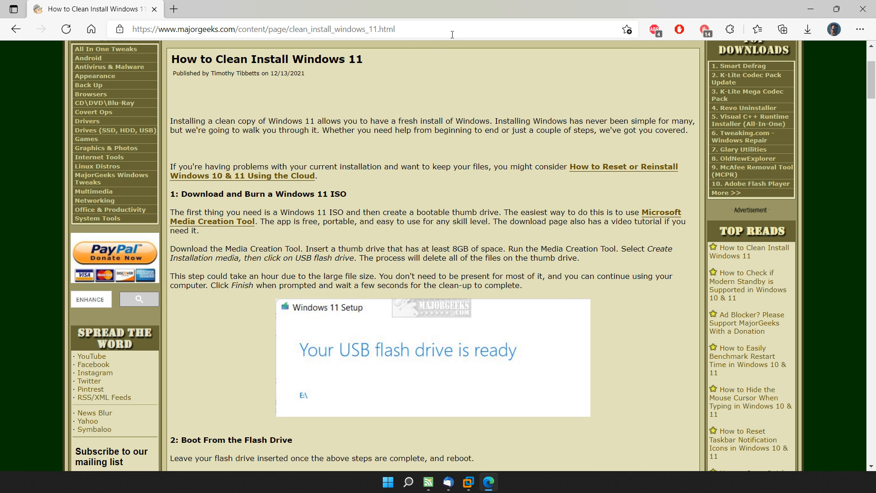
pyautogui.click(212, 221)
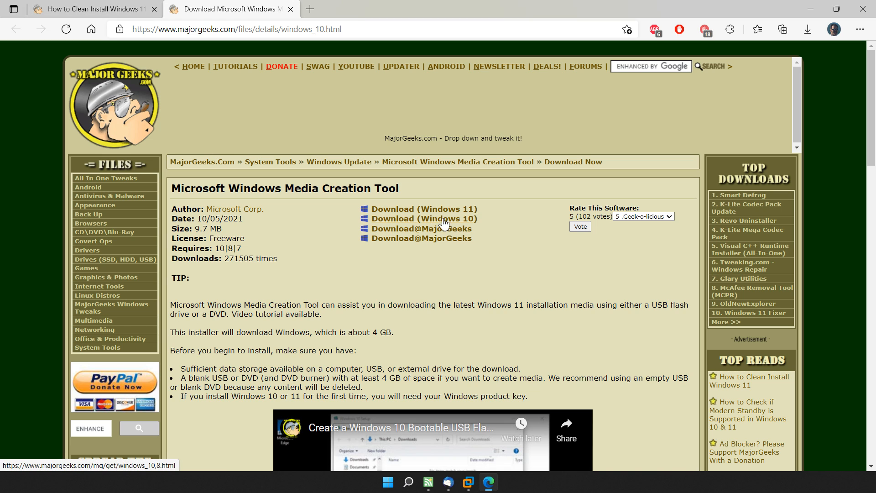
pyautogui.scroll(-3)
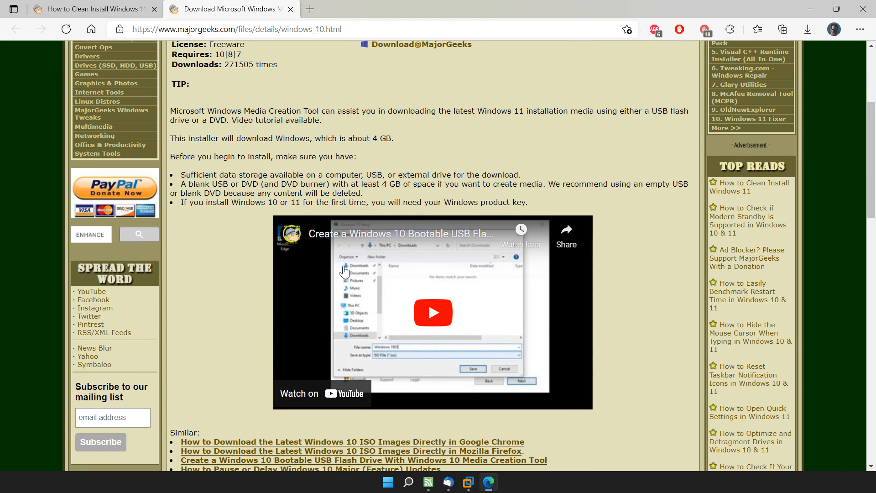
pyautogui.scroll(-3)
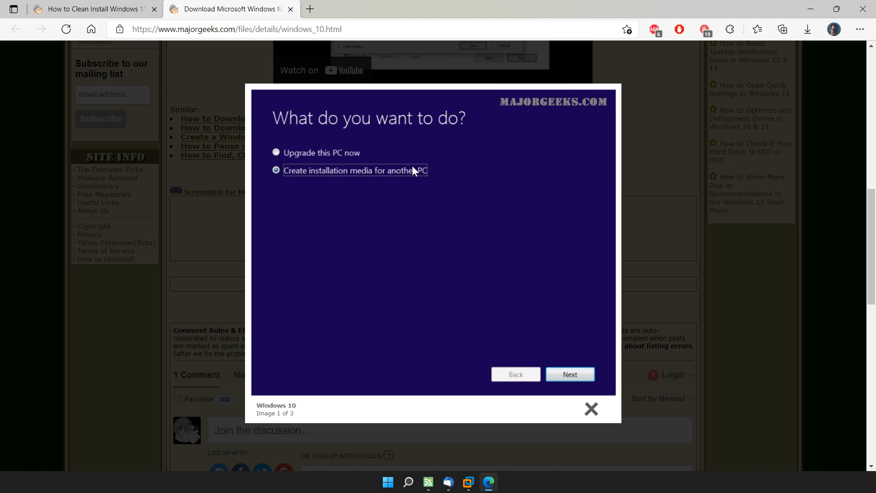
pyautogui.moveTo(608, 139)
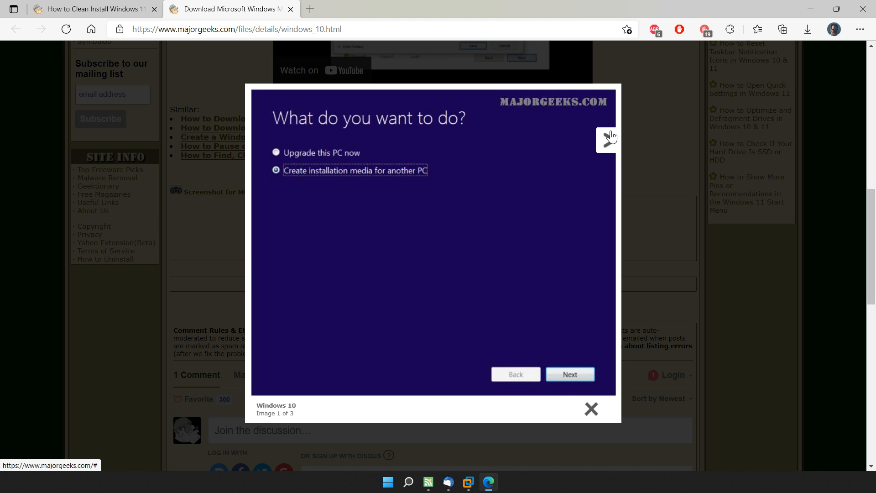
pyautogui.click(606, 139)
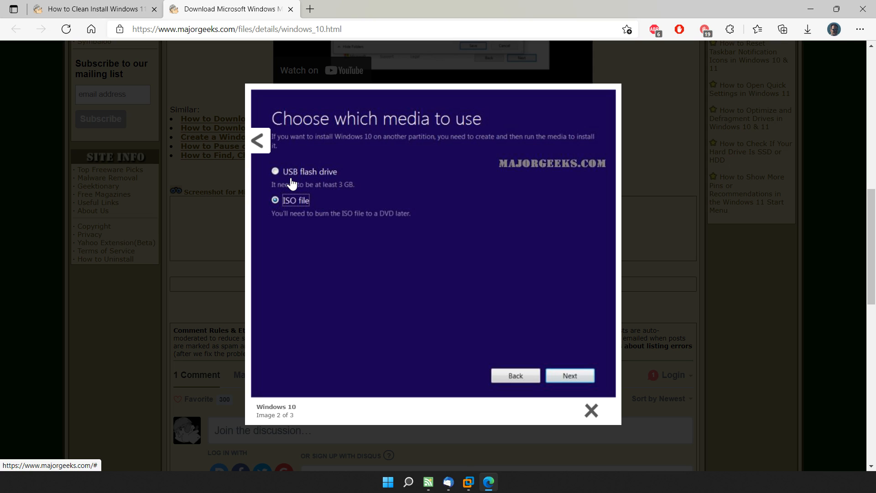
pyautogui.click(569, 375)
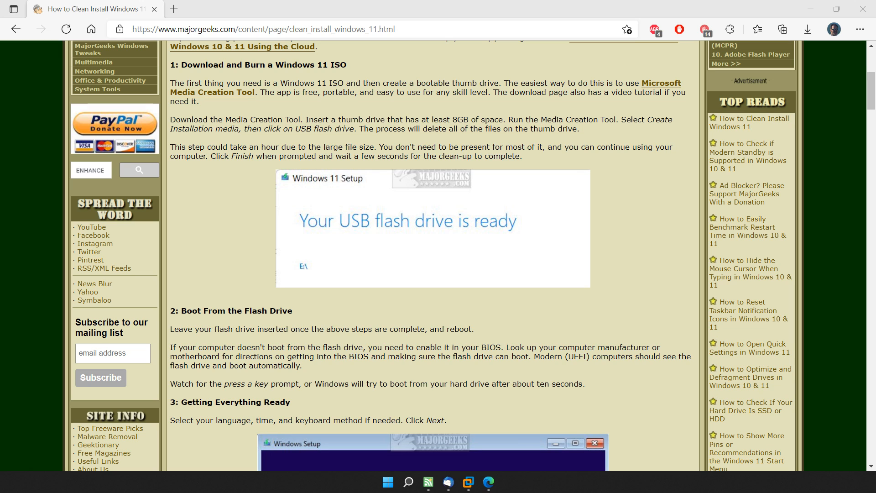
pyautogui.moveTo(218, 283)
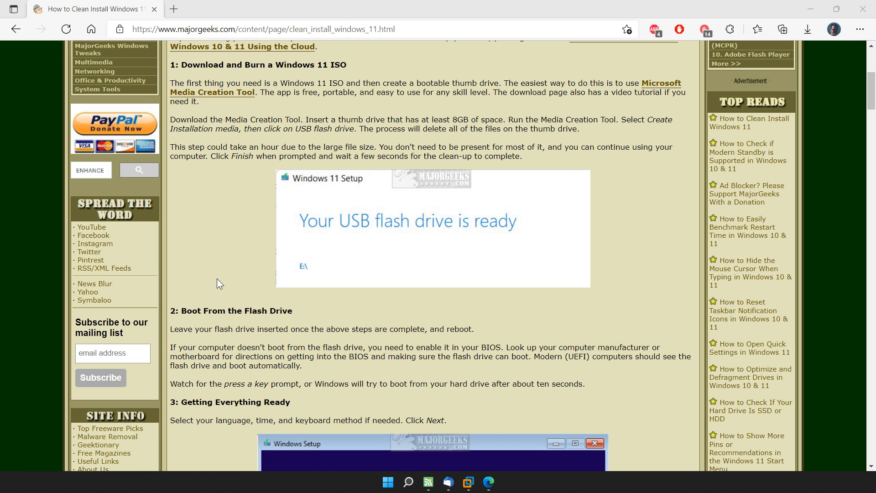
pyautogui.moveTo(236, 340)
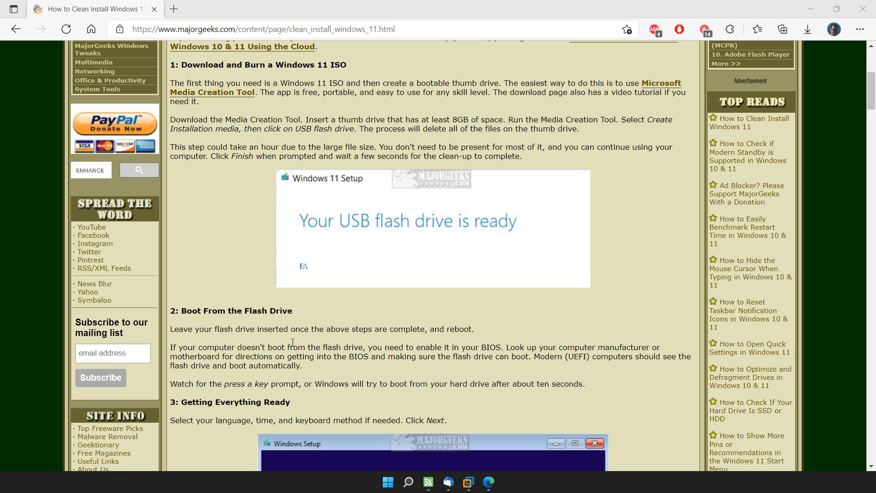
# Power on the Windows 10 and later x64 (2) VM and boot it from the install disc into Windows Setup
pyautogui.scroll(-3)
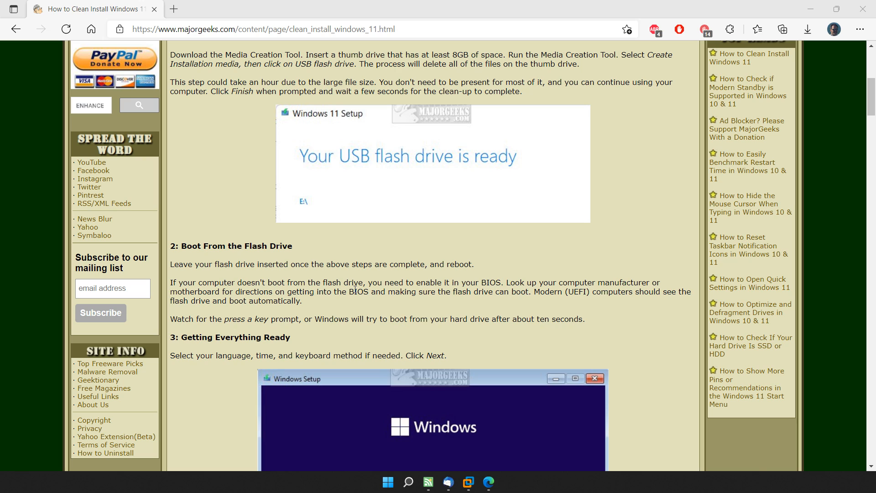
pyautogui.moveTo(361, 235)
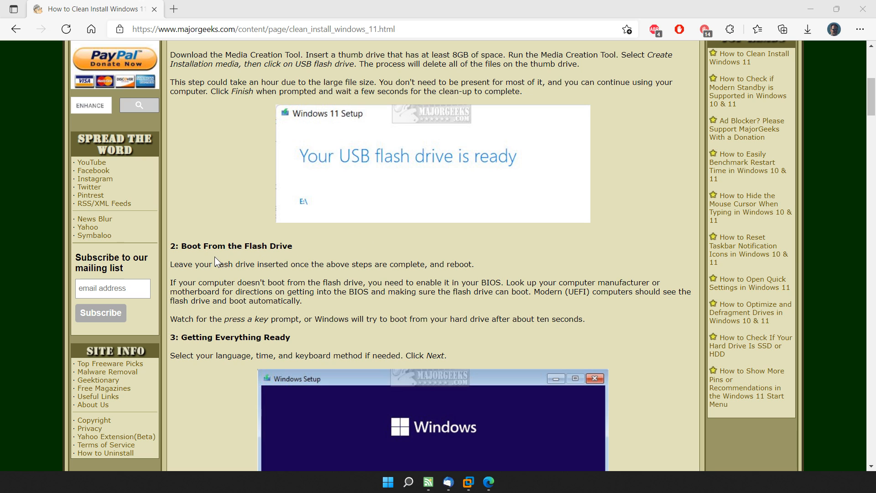
pyautogui.scroll(-3)
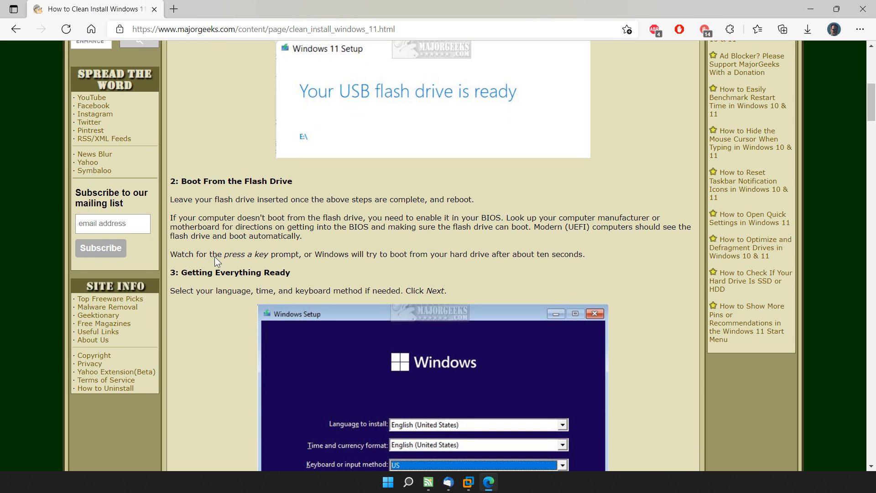
pyautogui.scroll(-3)
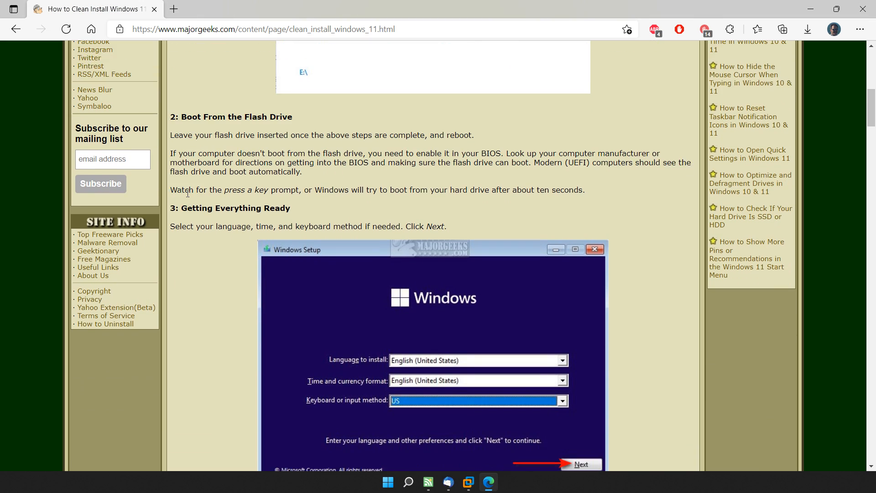
pyautogui.scroll(-3)
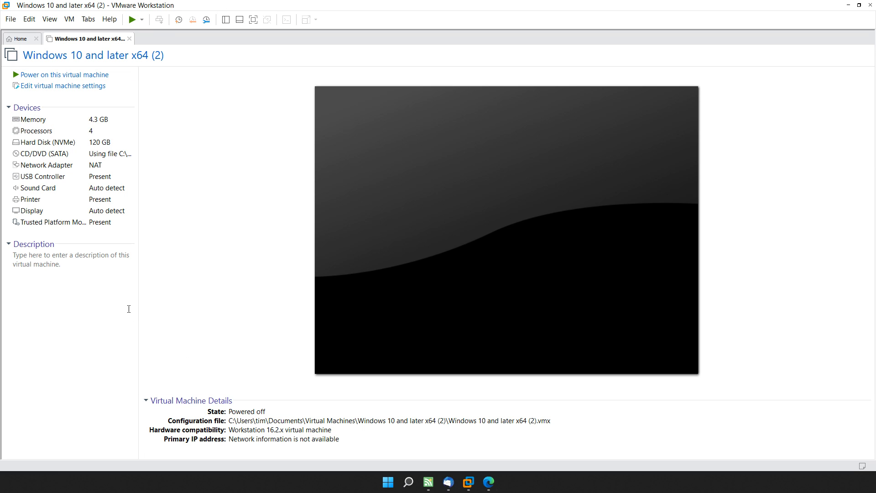
pyautogui.moveTo(66, 86)
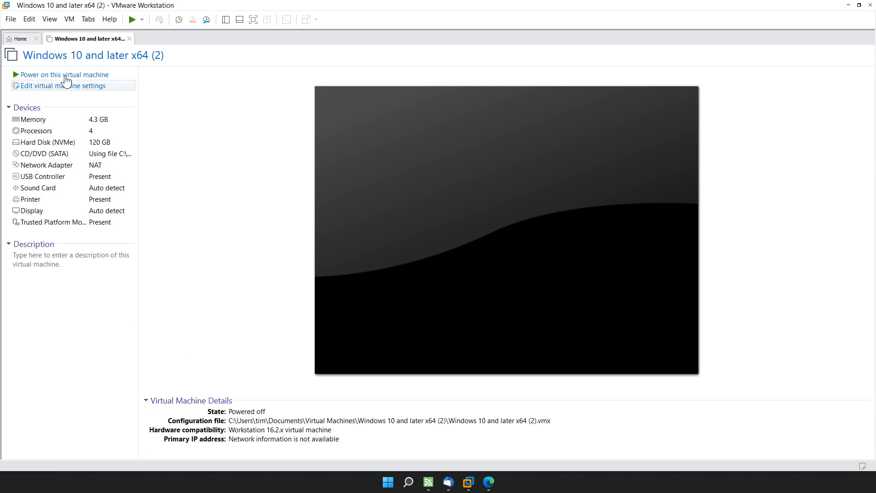
pyautogui.click(64, 74)
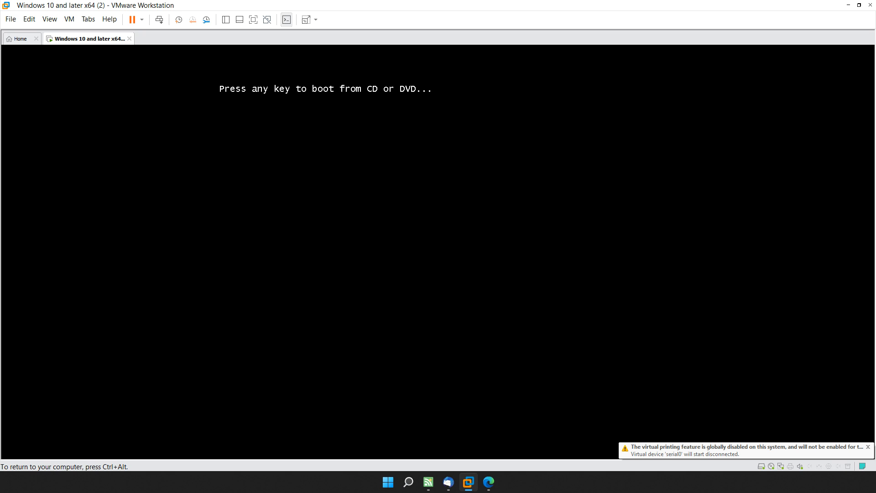
pyautogui.press('space')
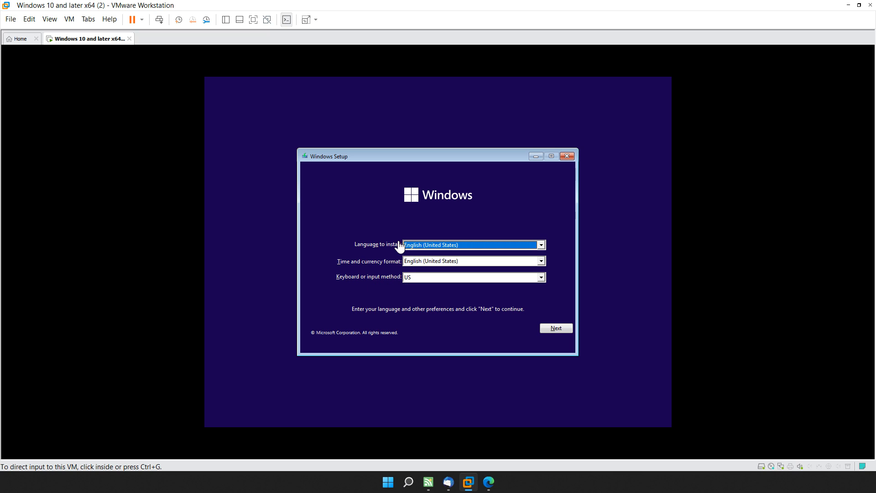
# Accept the default language and keyboard, choose Install now, and reach the Activate Windows product-key field
pyautogui.click(556, 328)
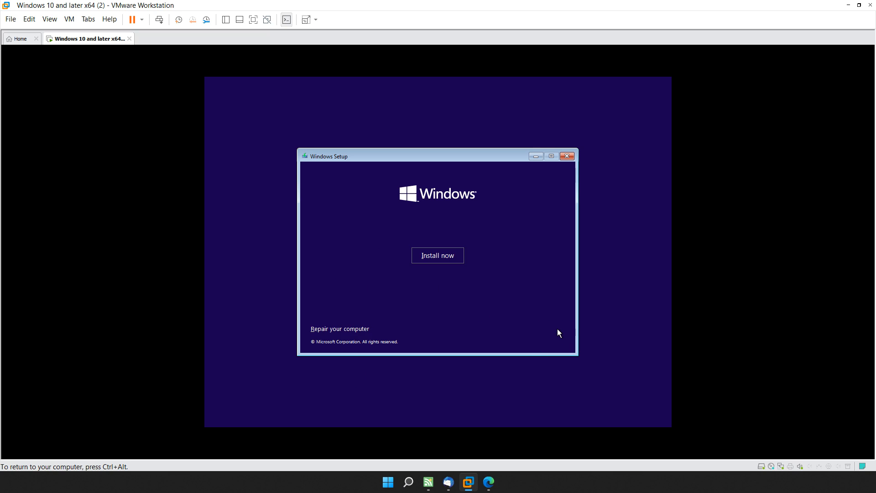
pyautogui.click(437, 255)
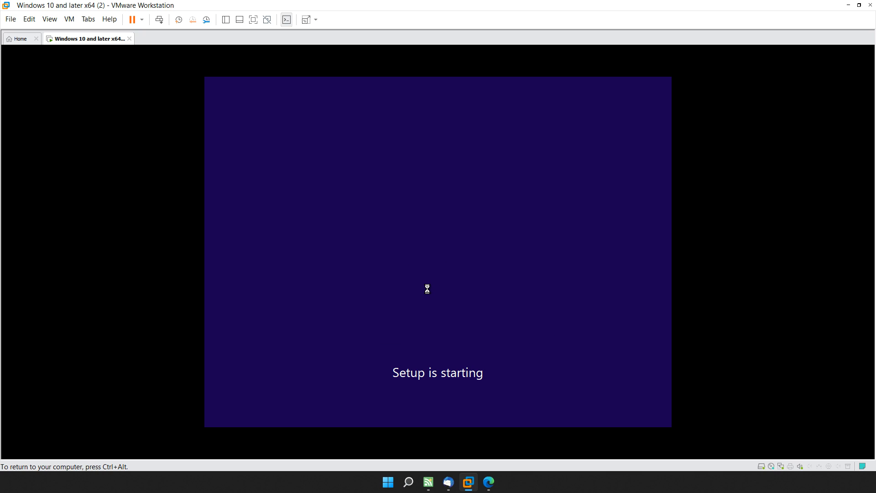
pyautogui.moveTo(408, 439)
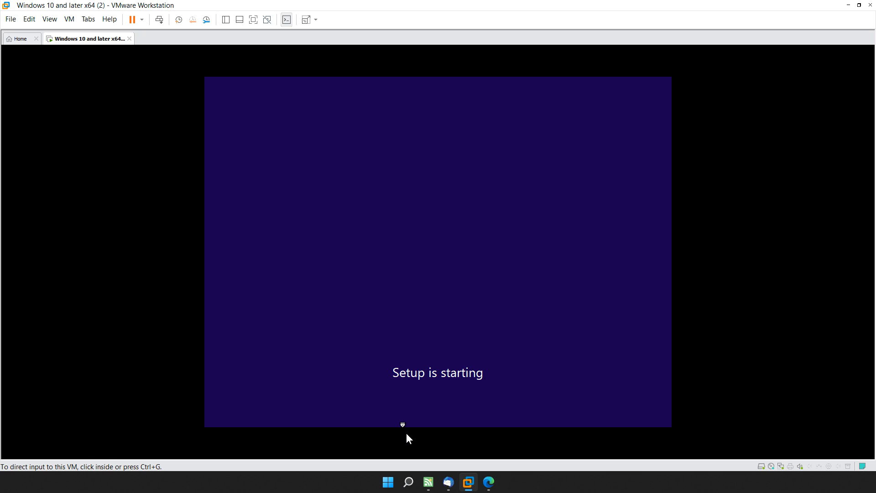
pyautogui.moveTo(457, 453)
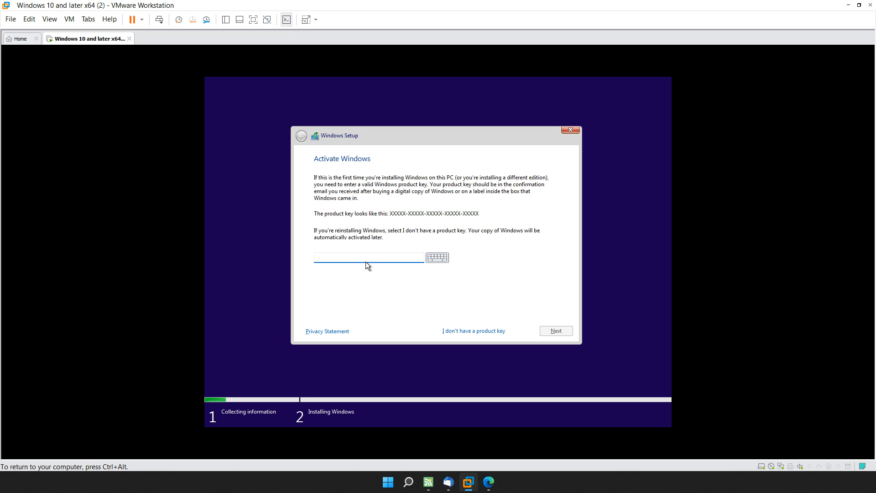
pyautogui.click(369, 258)
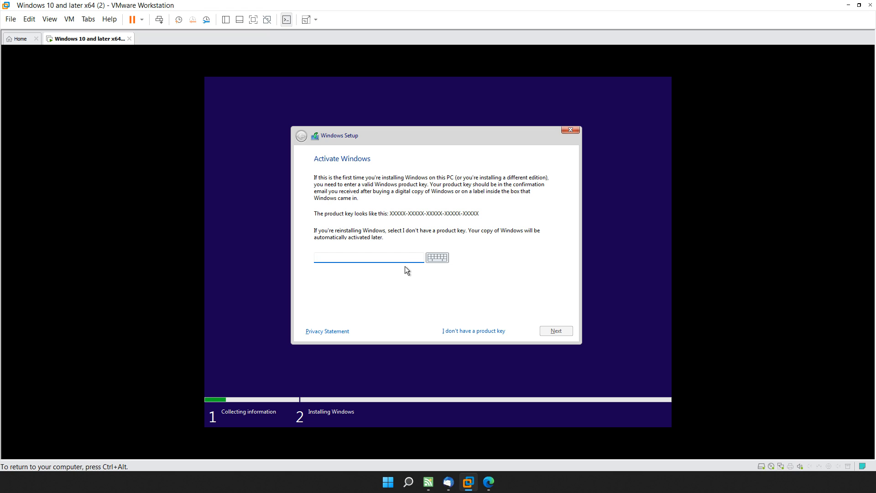
pyautogui.click(369, 257)
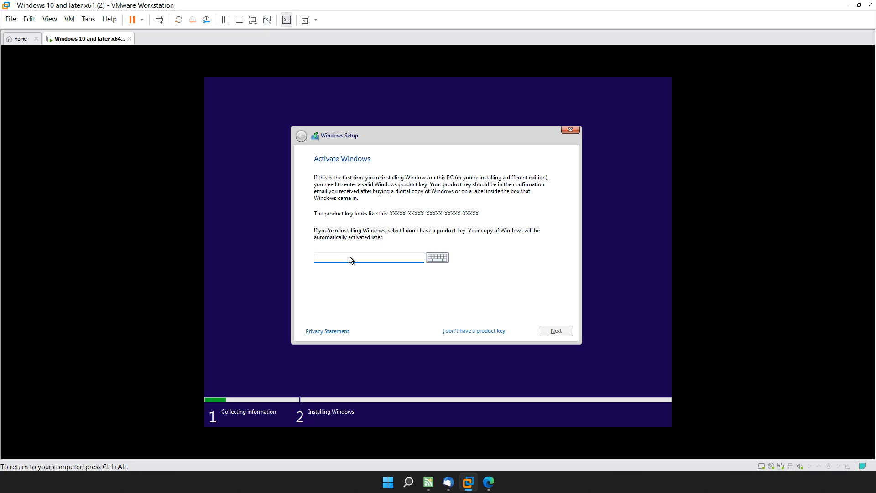
pyautogui.click(368, 257)
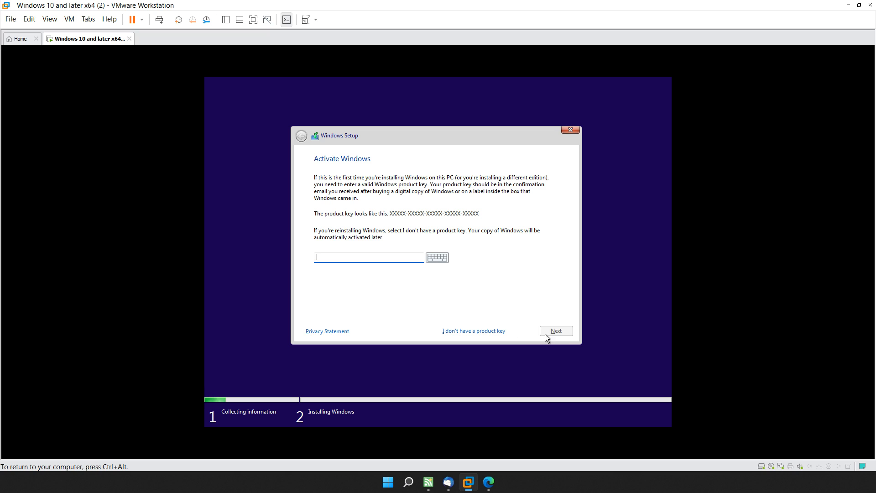
# Skip the product key, select Windows 11 Home, accept the Microsoft license terms and continue
pyautogui.click(473, 330)
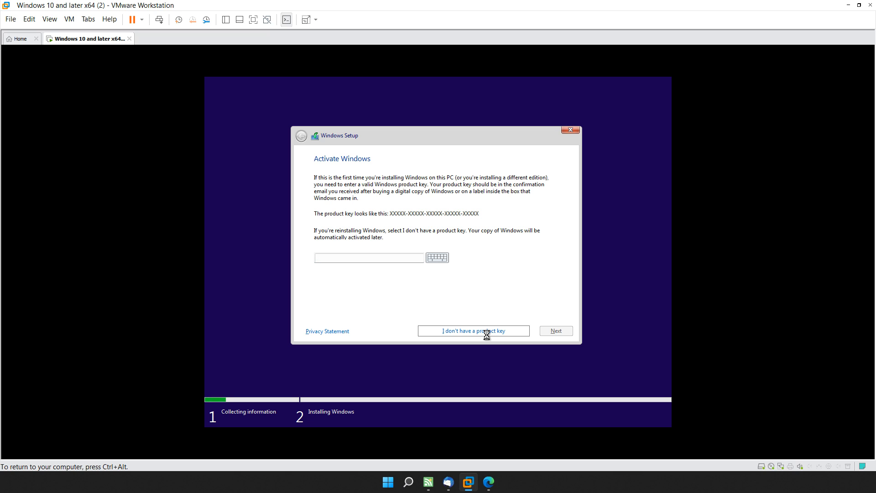
pyautogui.click(474, 331)
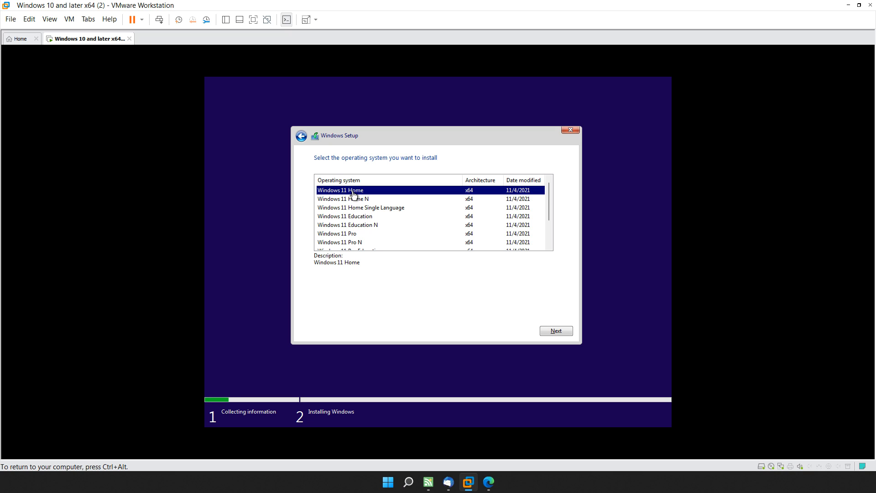
pyautogui.moveTo(347, 192)
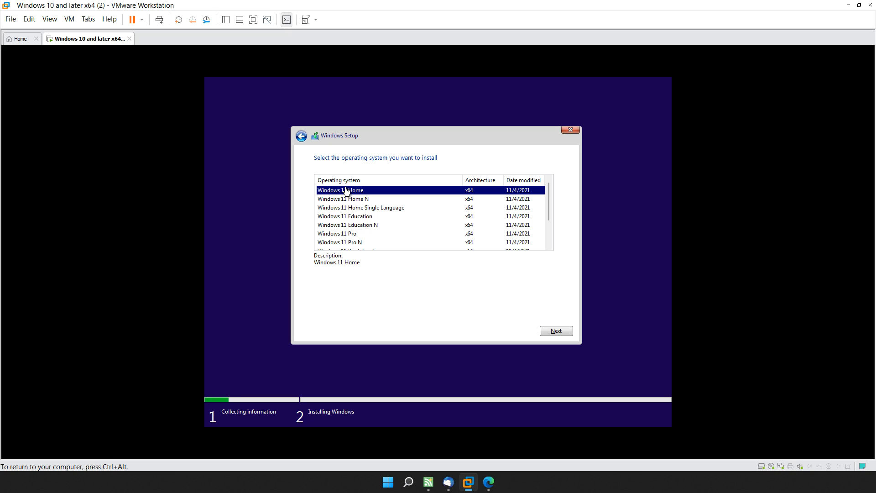
pyautogui.scroll(-3)
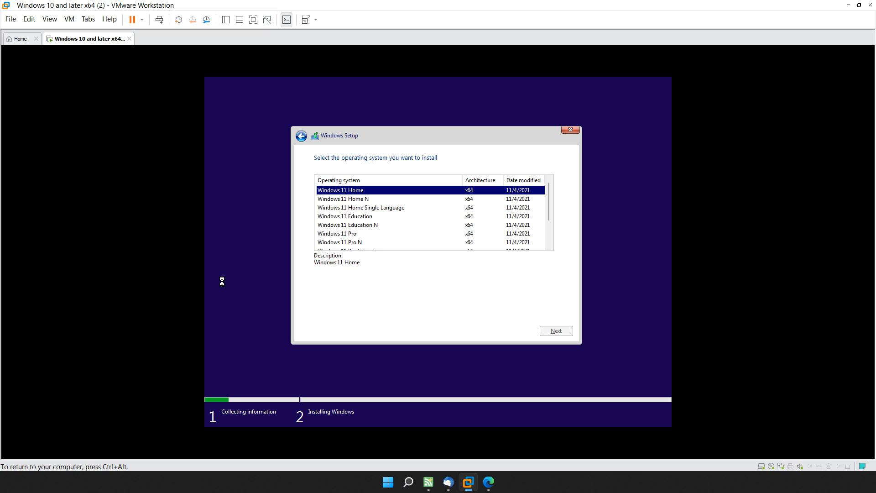
pyautogui.click(556, 330)
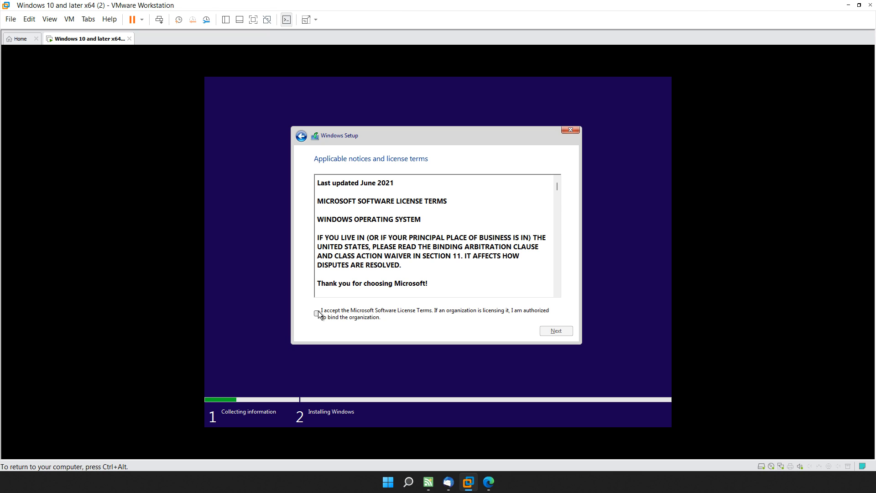
pyautogui.click(317, 313)
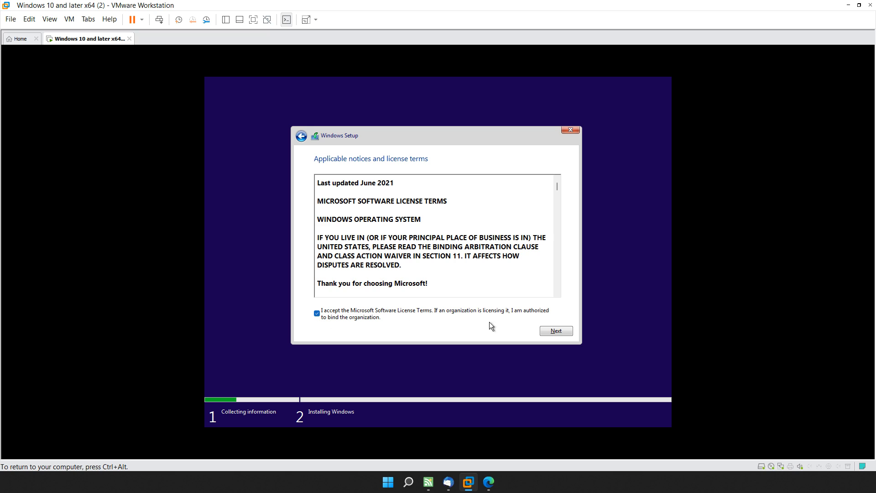
pyautogui.click(555, 331)
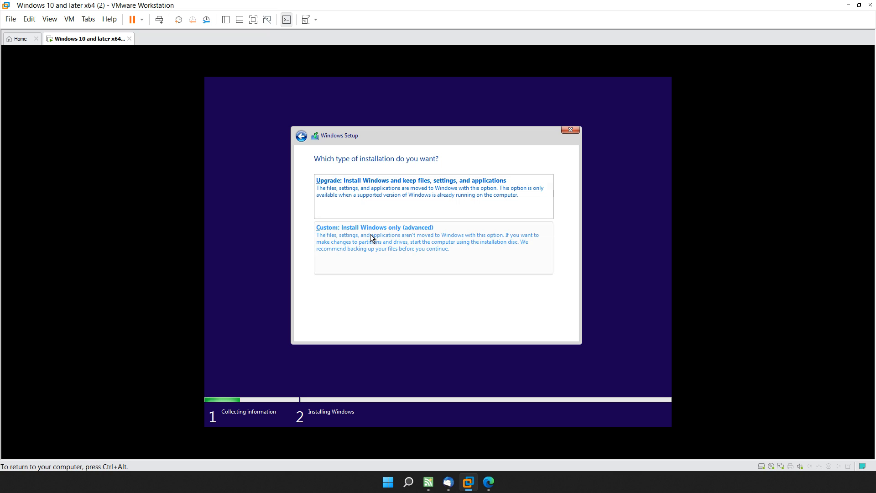
# Choose 'Custom: Install Windows only (advanced)' to show Drive 0's 120 GB unallocated space
pyautogui.click(374, 228)
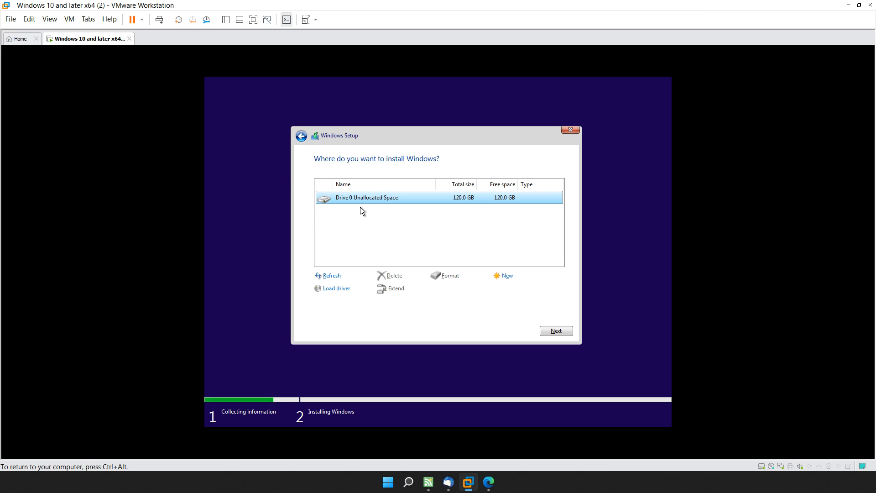
pyautogui.moveTo(488, 250)
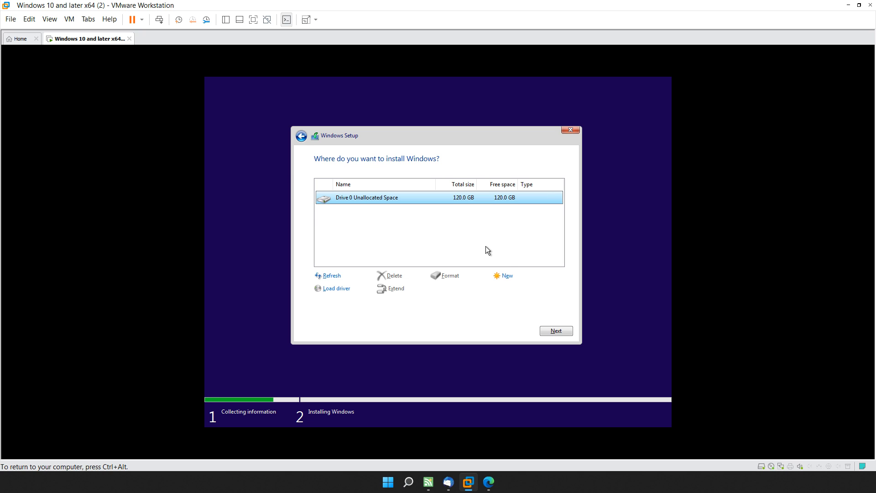
pyautogui.moveTo(468, 482)
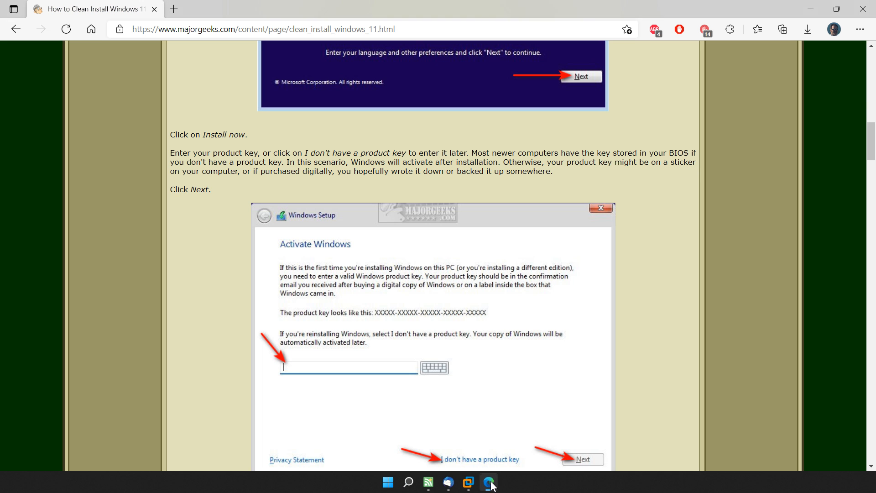
# Scroll the MajorGeeks guide in Edge to its license terms and Custom install steps
pyautogui.scroll(-3)
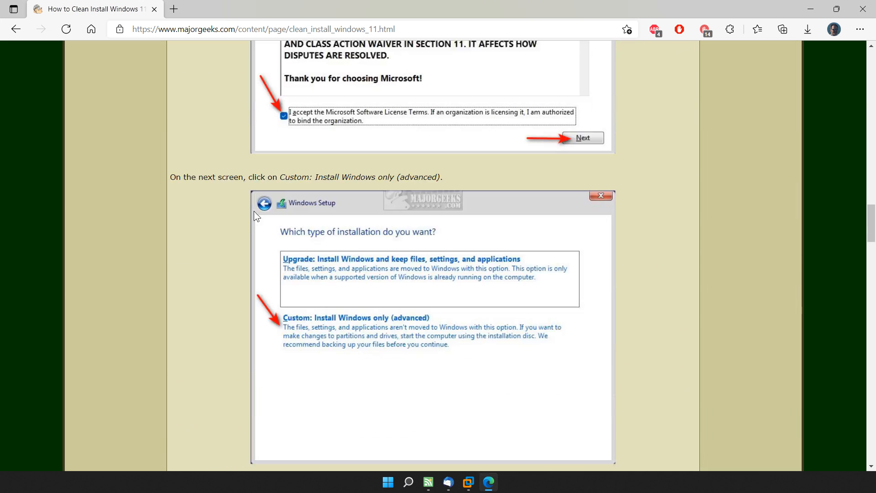
pyautogui.scroll(-3)
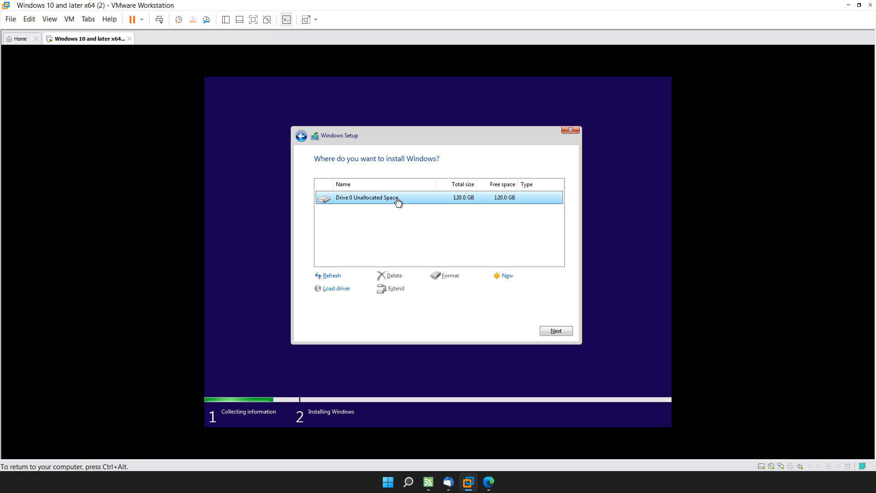
pyautogui.moveTo(457, 210)
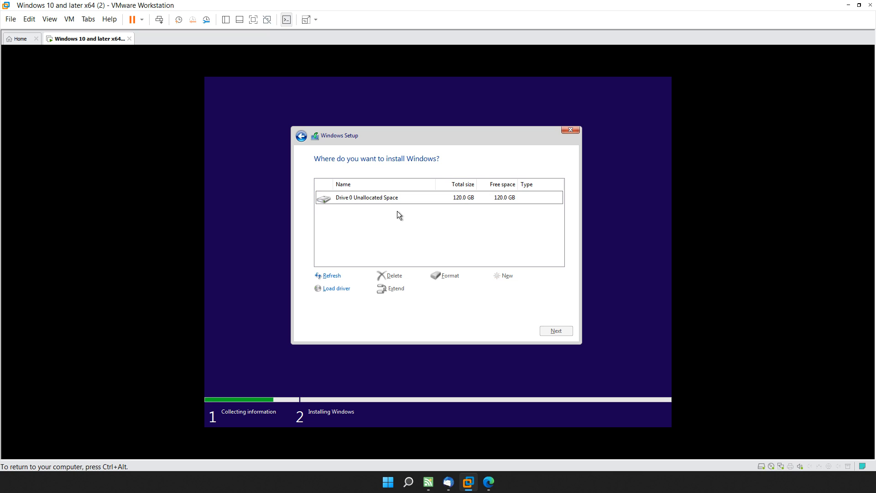
# Select Drive 0 Unallocated Space as the target and begin installing Windows onto it
pyautogui.click(391, 197)
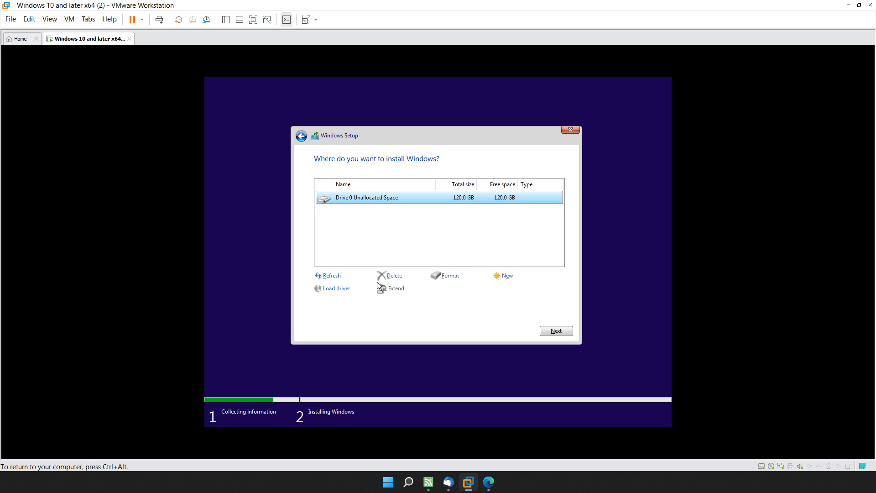
pyautogui.moveTo(365, 248)
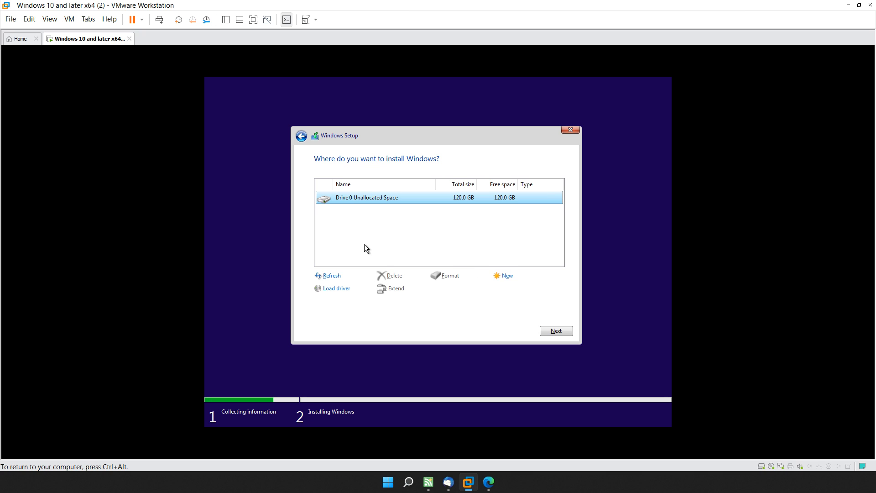
pyautogui.moveTo(325, 223)
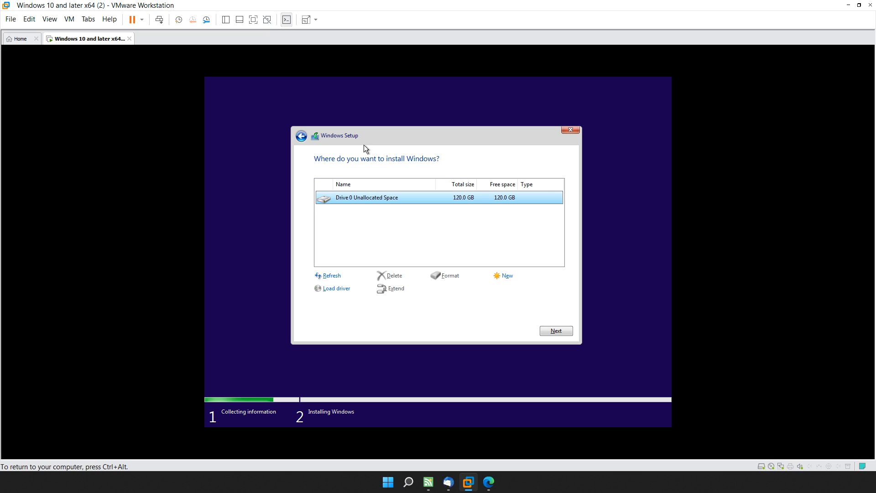
pyautogui.moveTo(255, 197)
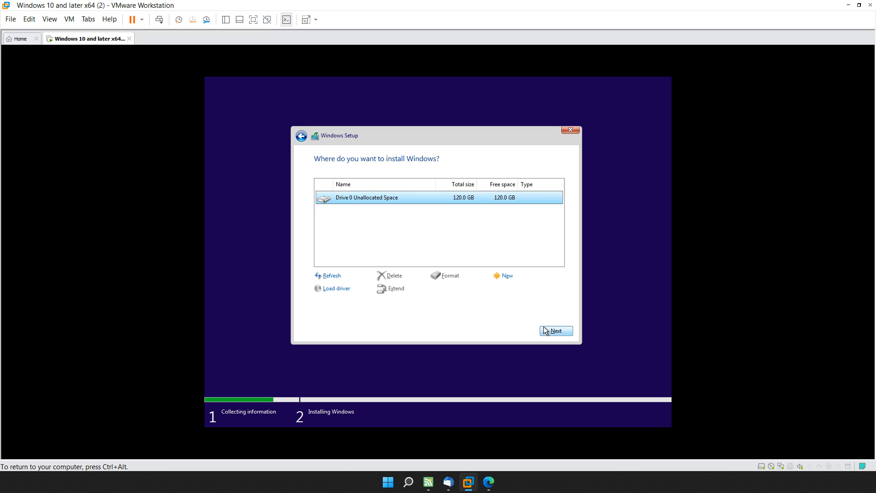
pyautogui.moveTo(387, 204)
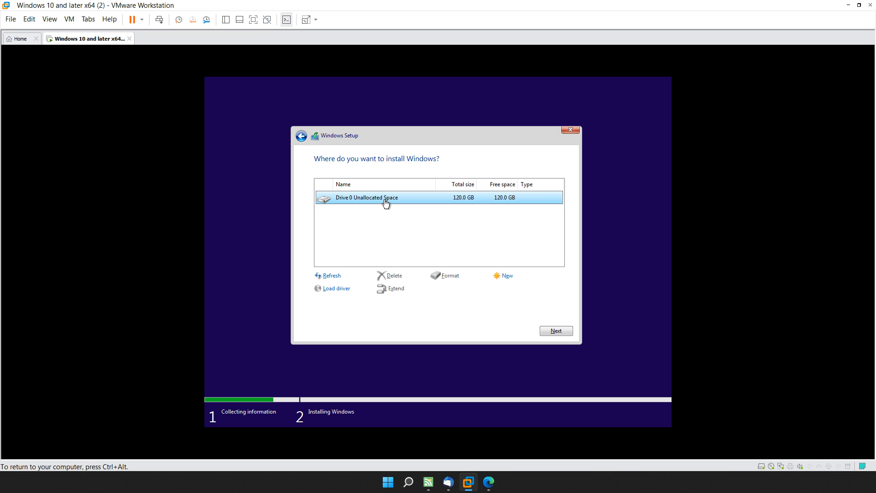
pyautogui.moveTo(340, 208)
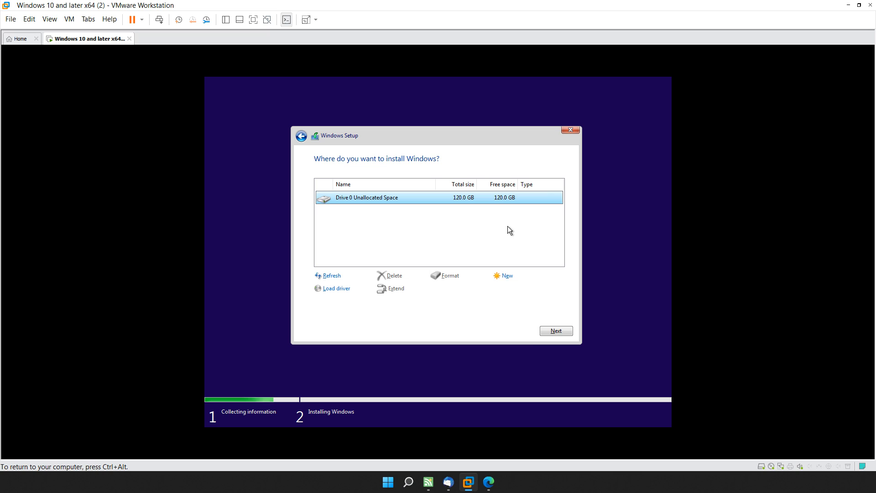
pyautogui.click(556, 331)
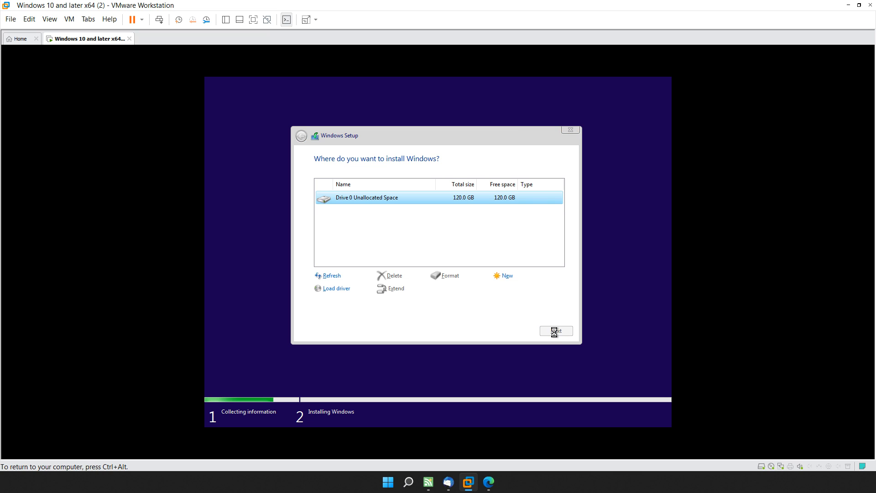
pyautogui.click(555, 330)
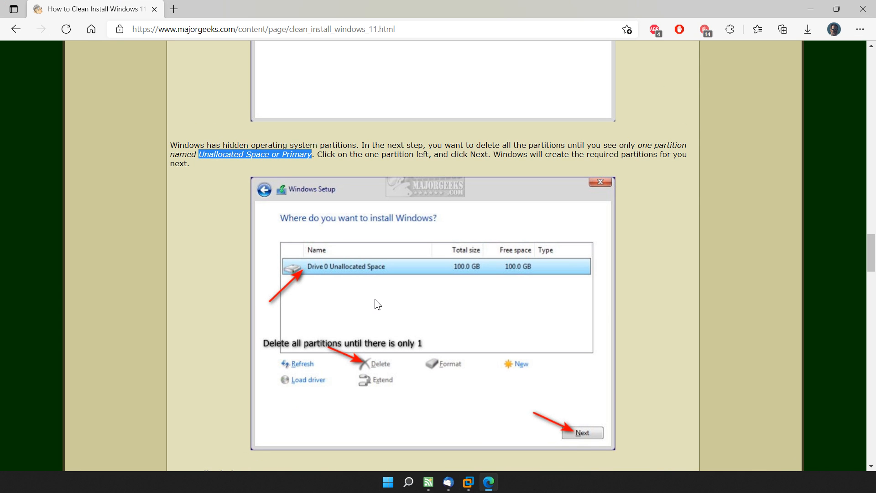
# Scroll the guide to '4: Install Windows 11' and '5: Final Steps', then return to the VM window
pyautogui.scroll(-3)
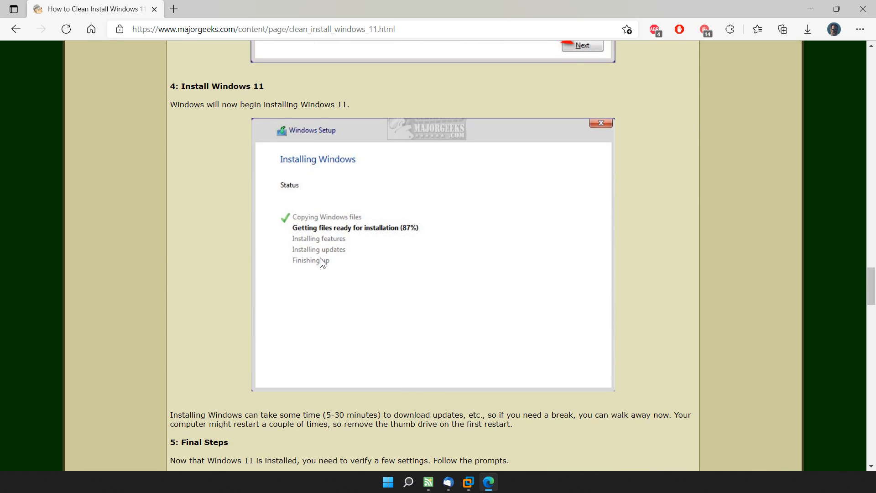
pyautogui.scroll(-3)
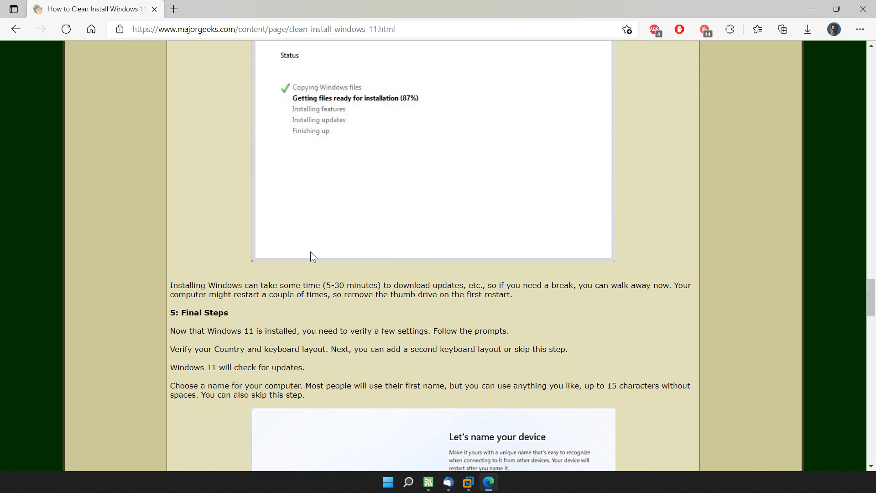
pyautogui.scroll(-3)
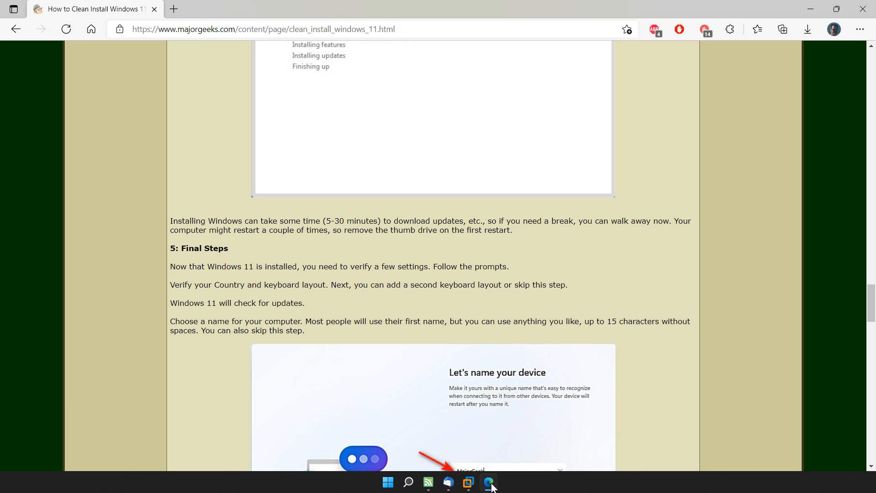
pyautogui.click(469, 482)
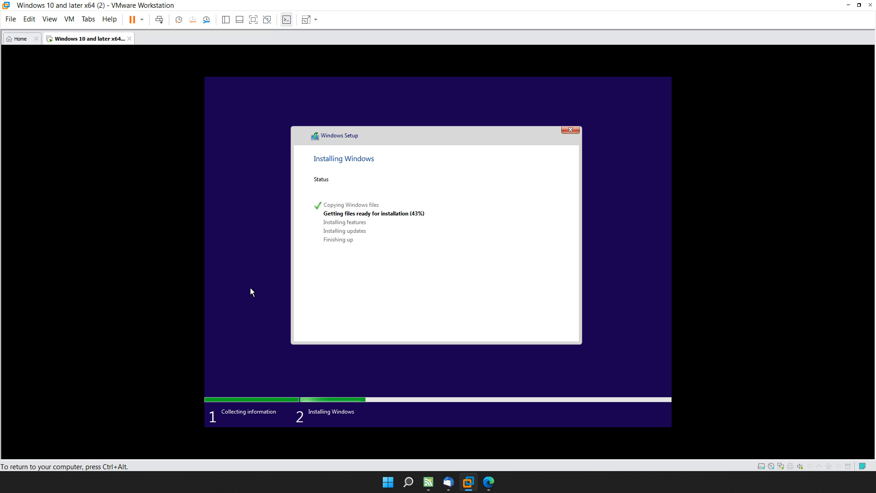
pyautogui.moveTo(329, 288)
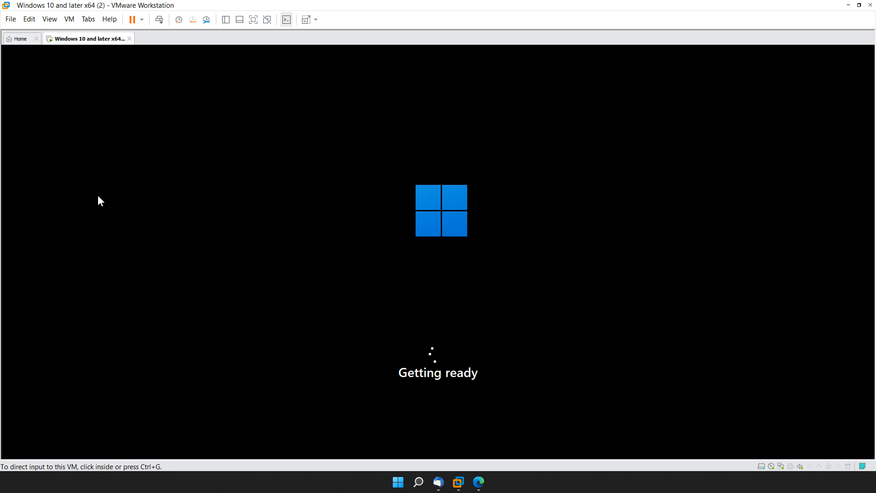
pyautogui.moveTo(378, 237)
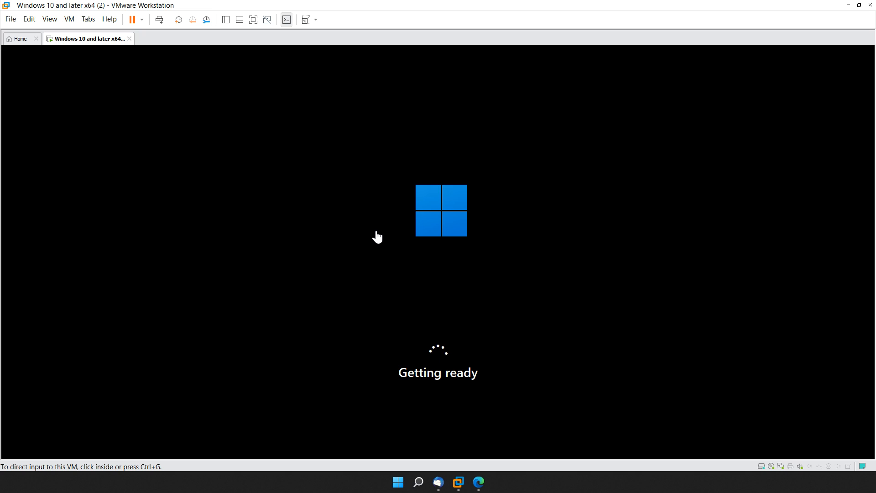
pyautogui.moveTo(160, 256)
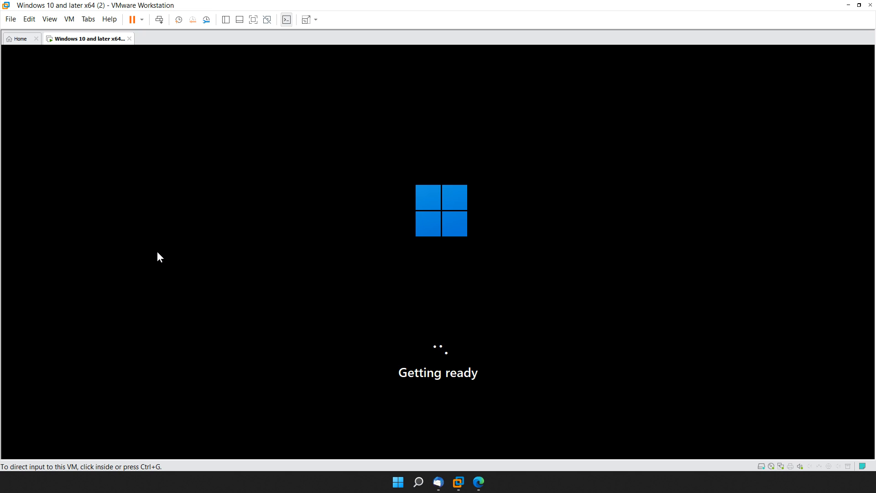
pyautogui.moveTo(553, 464)
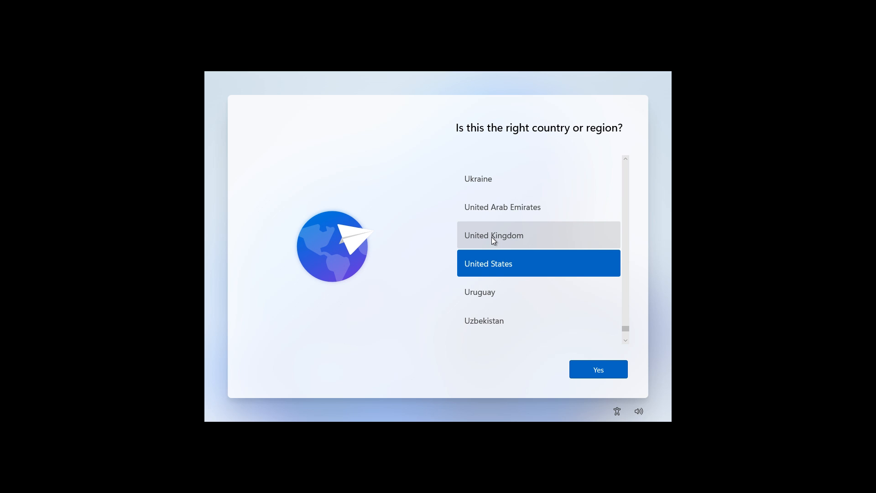
# Confirm United States and the US keyboard layout, skip a second layout, and check the guide in Edge
pyautogui.click(597, 368)
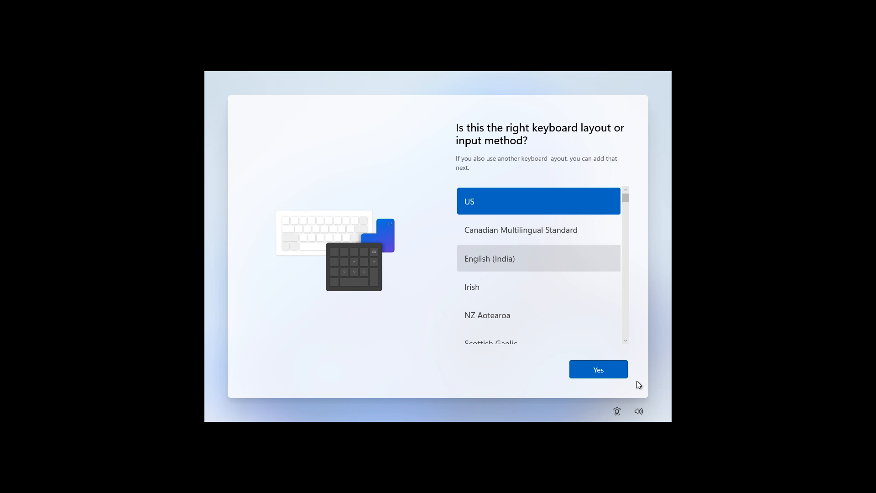
pyautogui.click(597, 370)
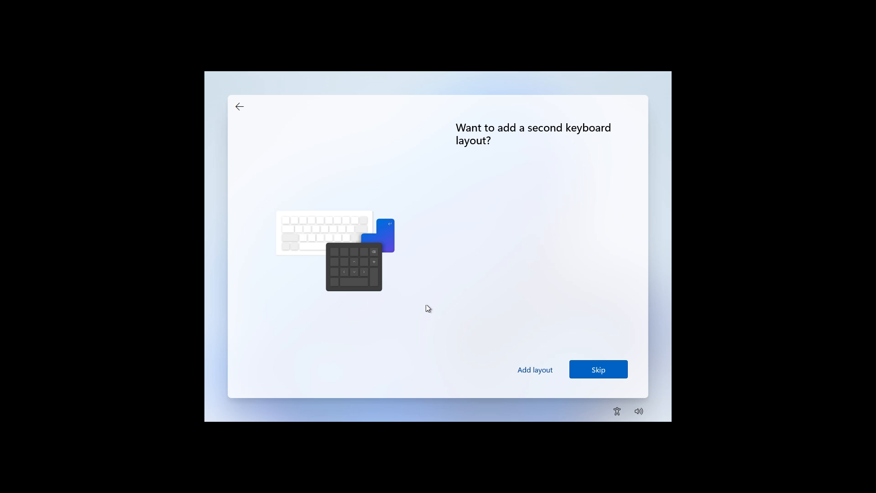
pyautogui.moveTo(534, 370)
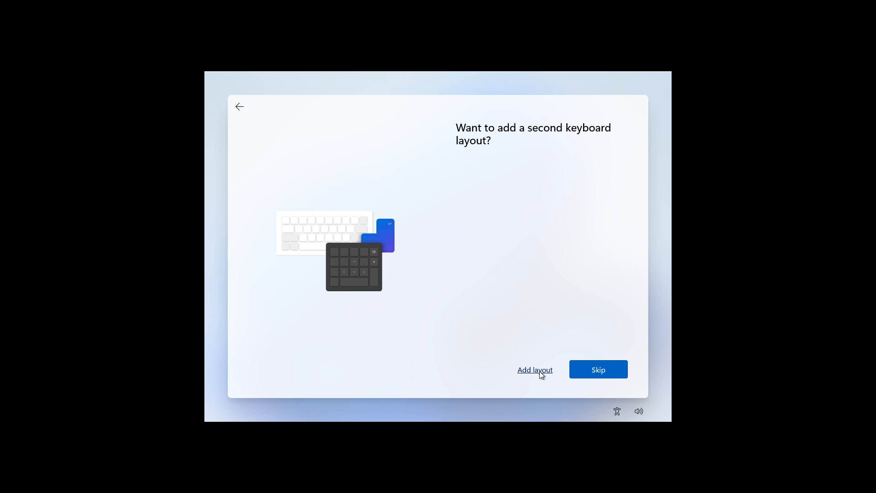
pyautogui.click(597, 370)
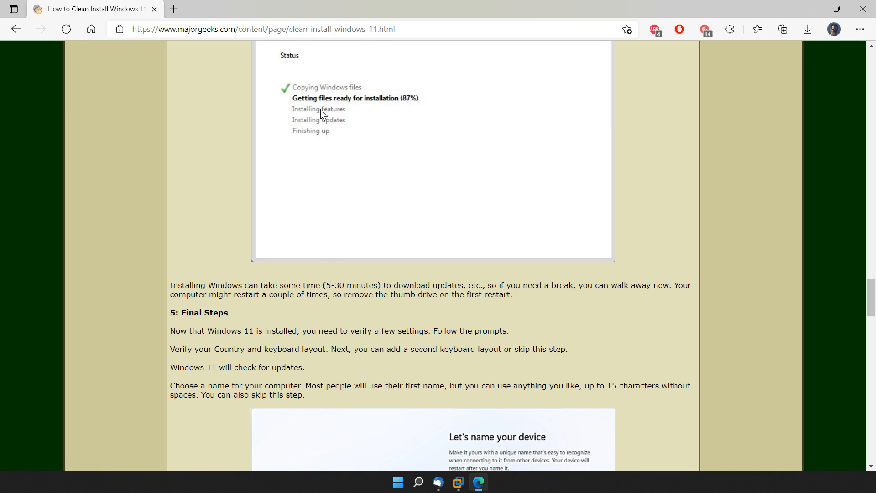
pyautogui.scroll(-3)
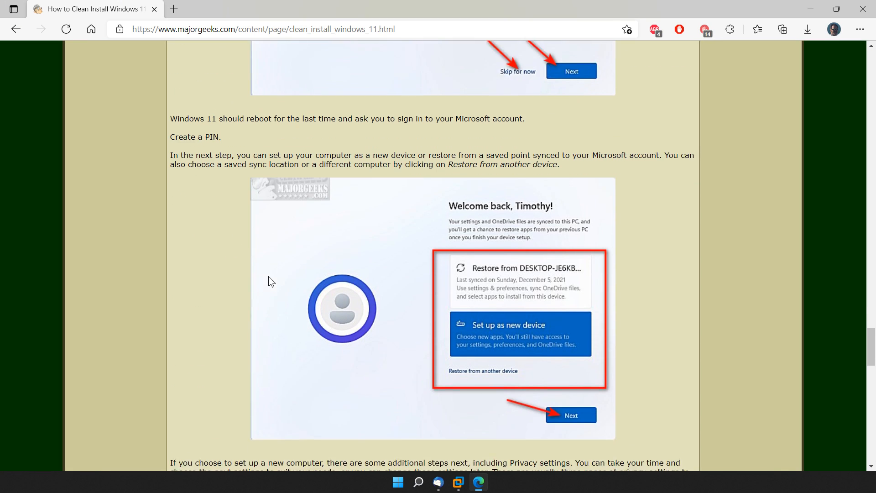
pyautogui.scroll(-3)
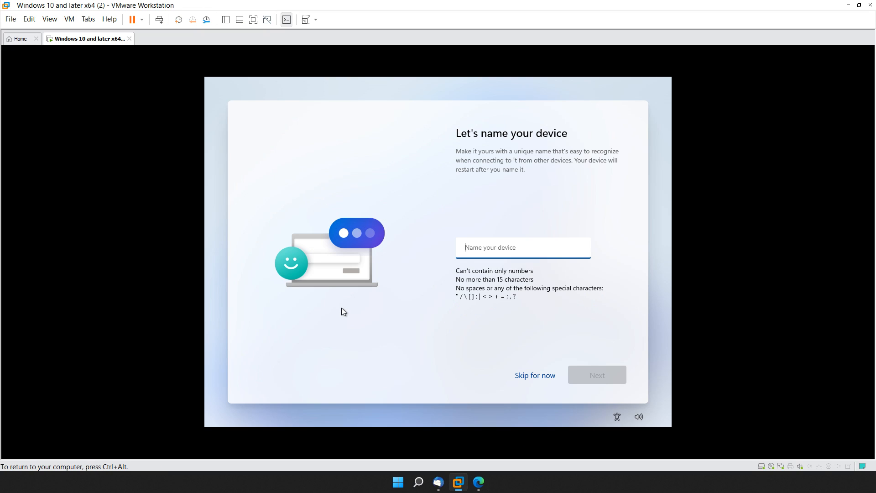
# Name the device MajorGeeks, continue so setup restarts, and switch to the guide in Edge
pyautogui.write('MajorGeeks')
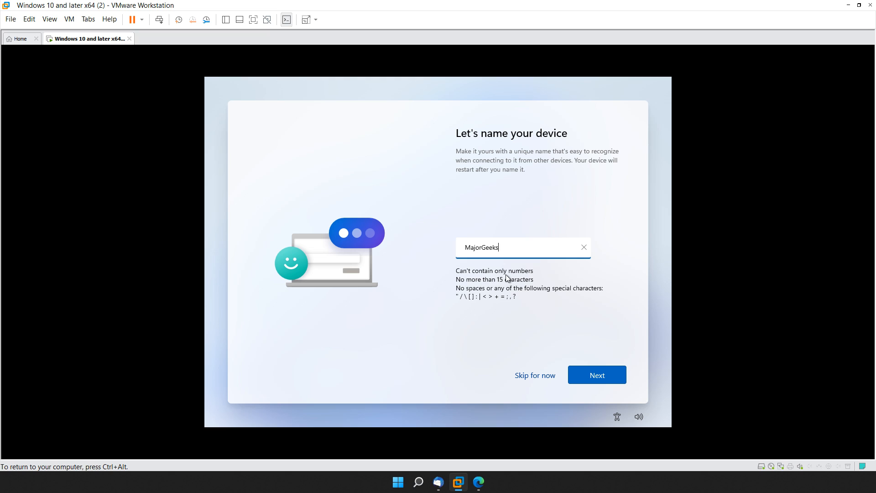
pyautogui.moveTo(485, 300)
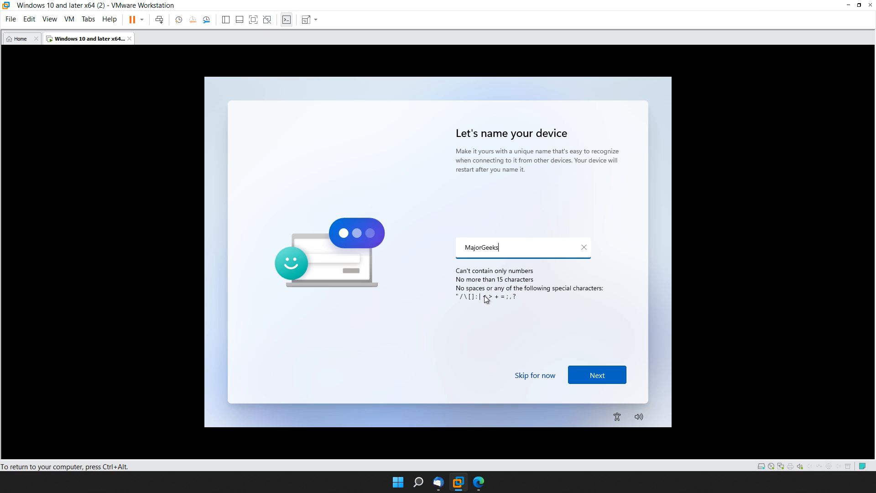
pyautogui.moveTo(552, 296)
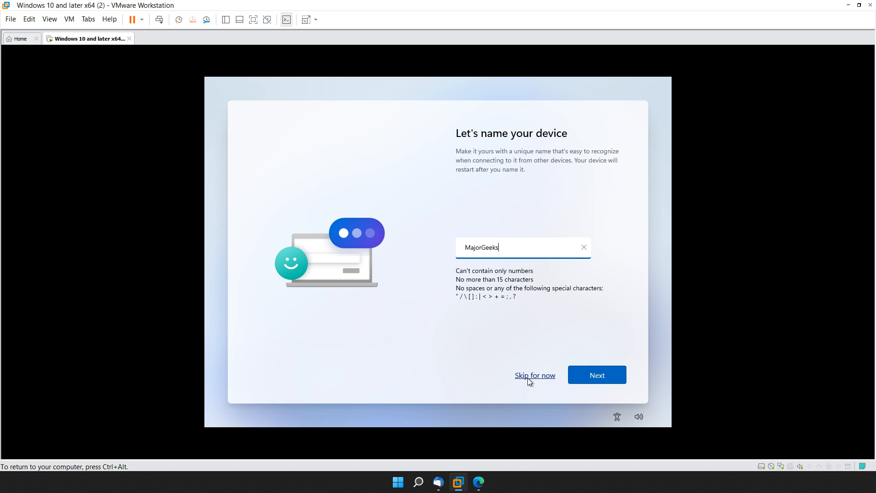
pyautogui.moveTo(464, 381)
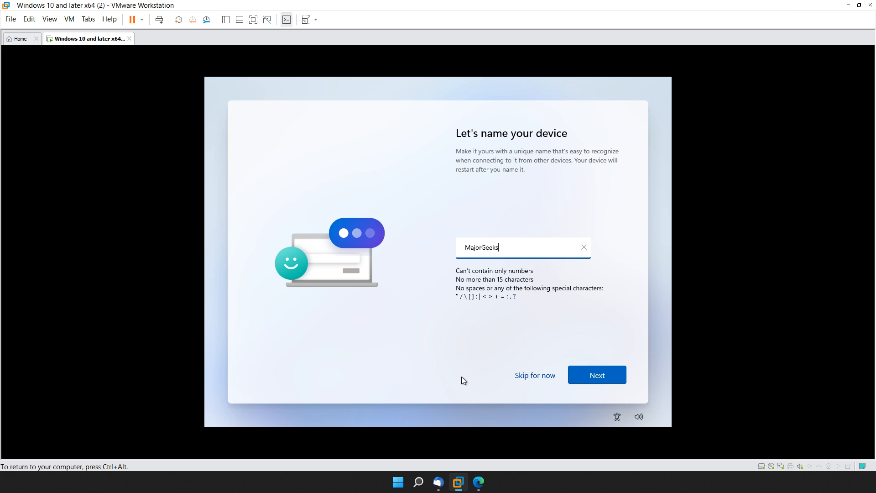
pyautogui.click(596, 374)
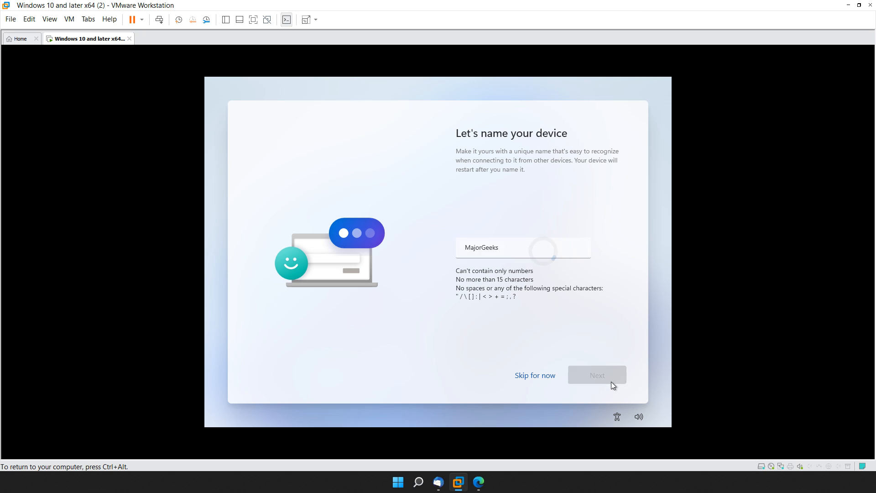
pyautogui.click(596, 374)
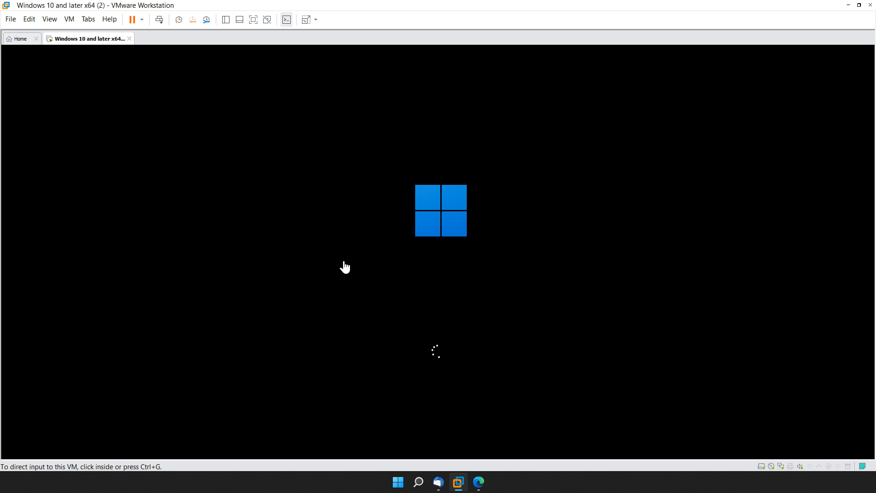
pyautogui.moveTo(479, 482)
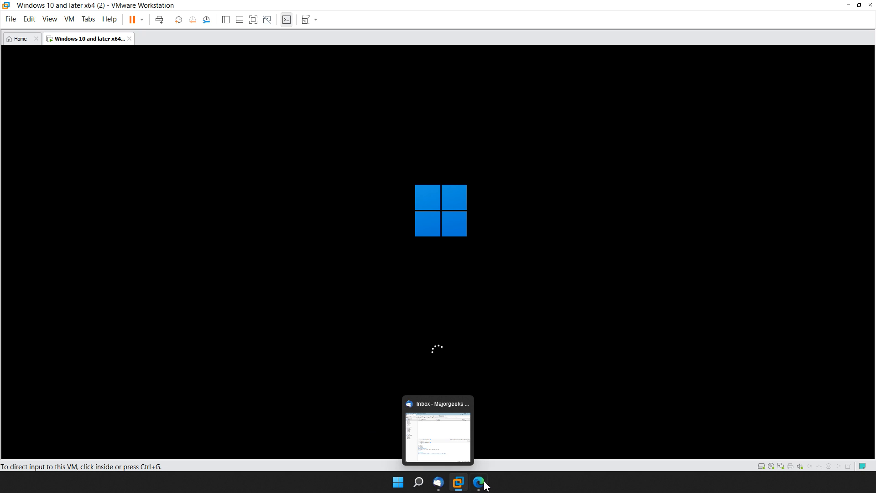
pyautogui.click(478, 482)
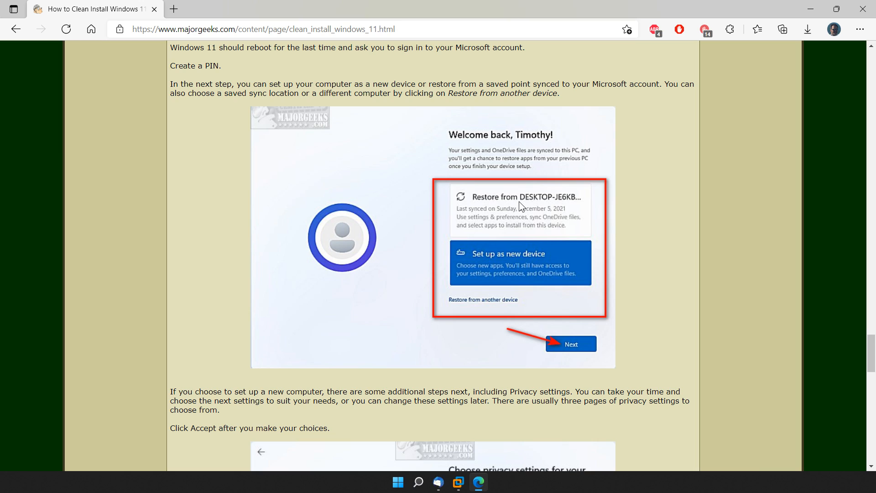
pyautogui.moveTo(546, 204)
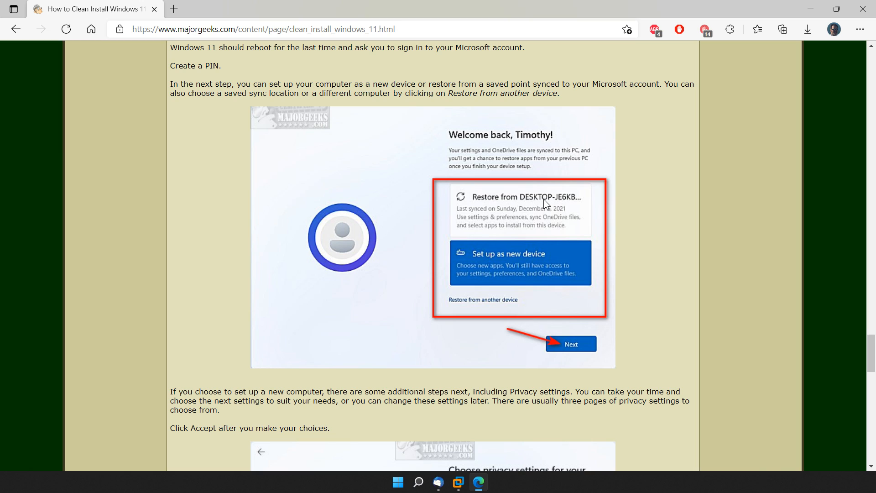
pyautogui.moveTo(582, 203)
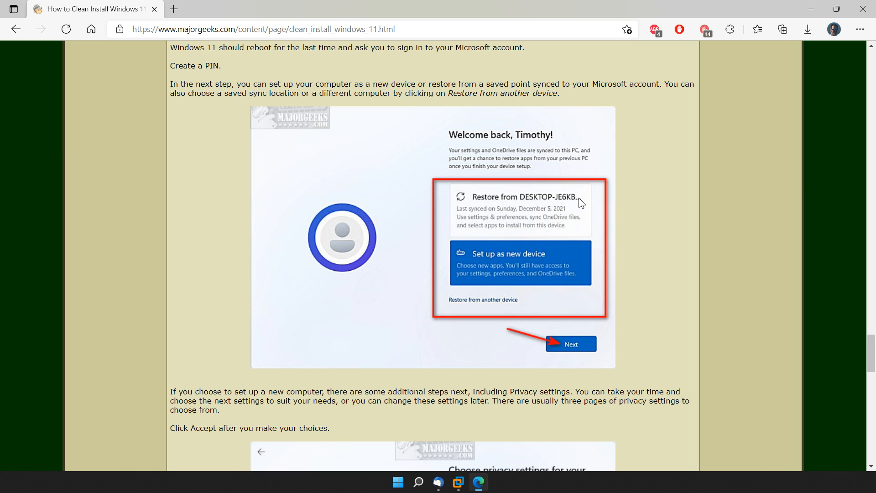
pyautogui.moveTo(518, 307)
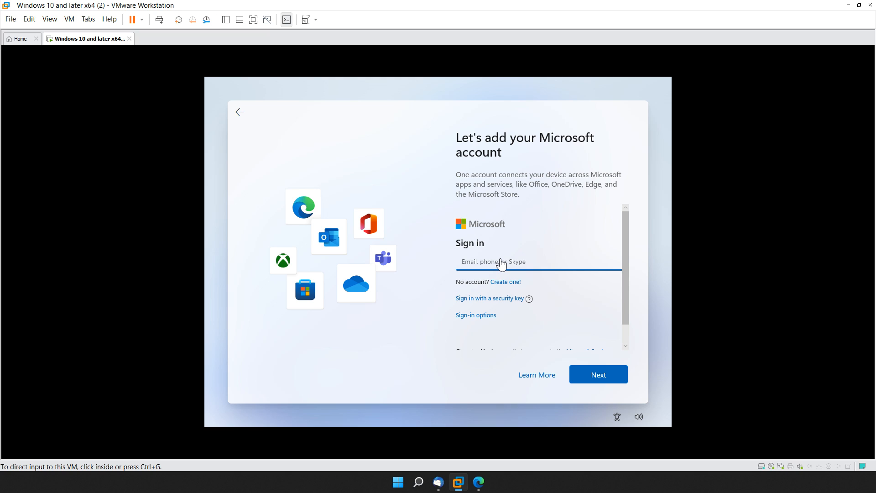
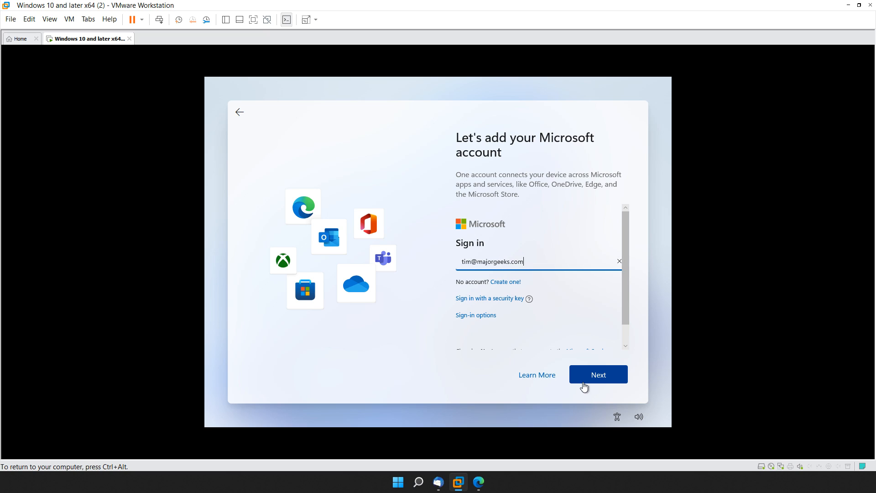
pyautogui.click(597, 375)
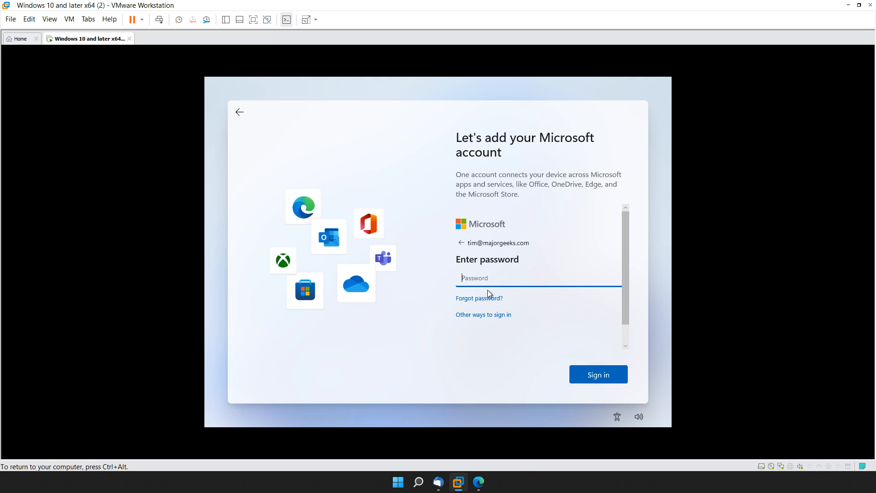
# Enter the account password and sign in, retyping and resubmitting it after the incorrect-password error
pyautogui.write('•')
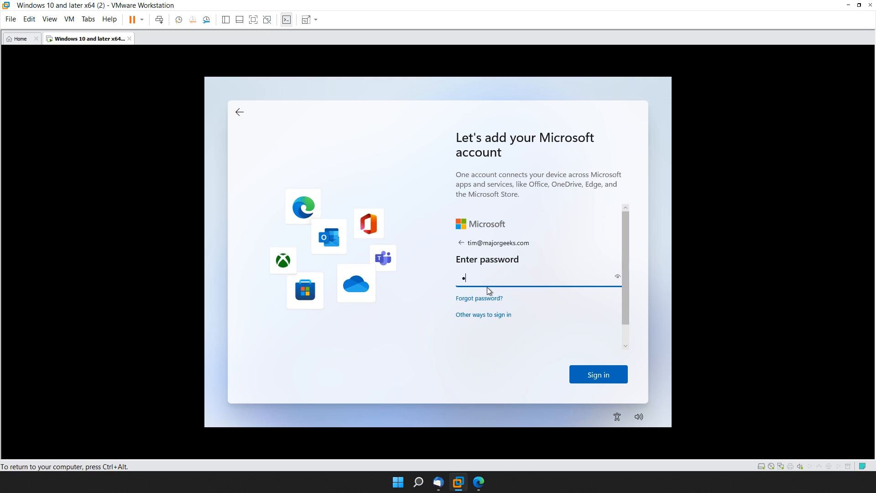
pyautogui.write('•')
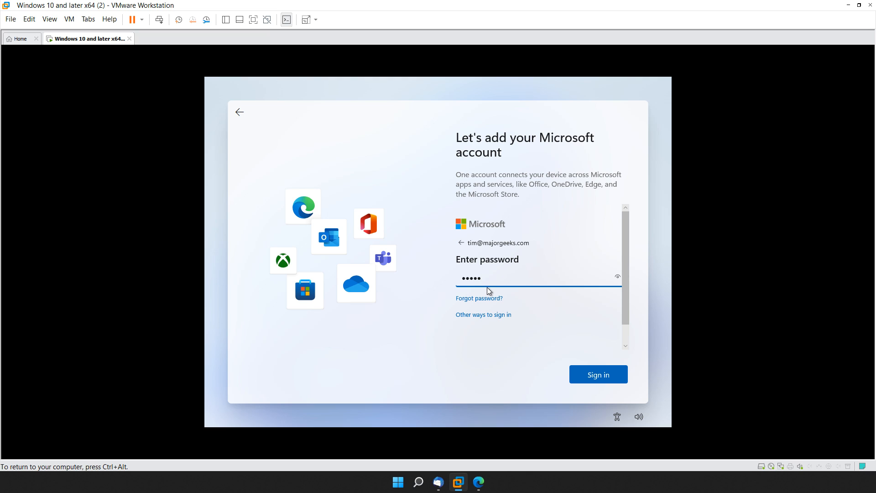
pyautogui.click(598, 374)
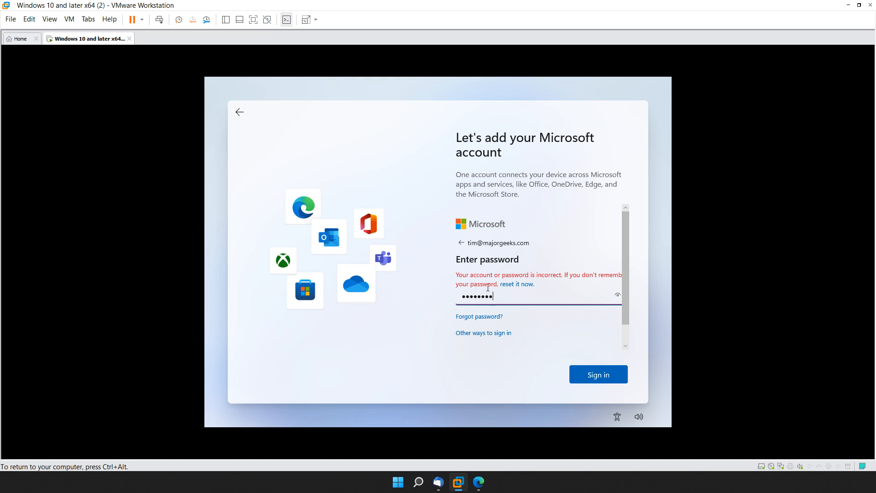
pyautogui.click(598, 375)
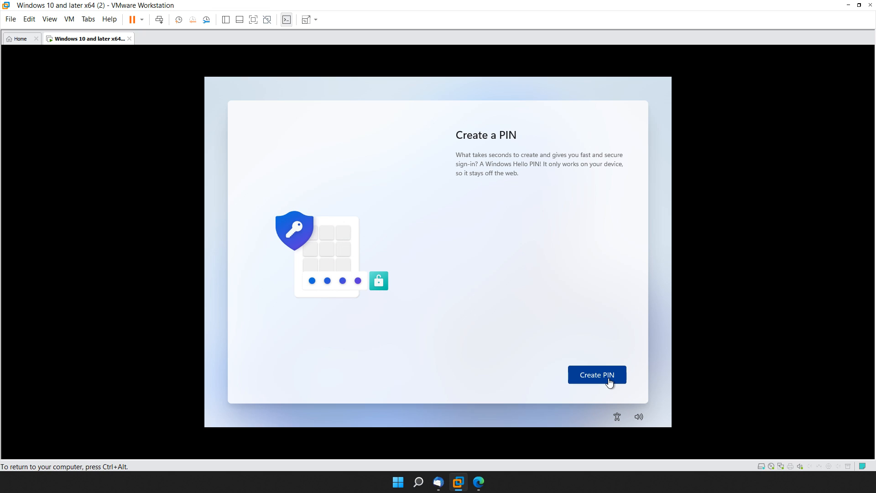
# Create a four-digit Windows Hello PIN, entering it in both fields and confirming
pyautogui.click(597, 374)
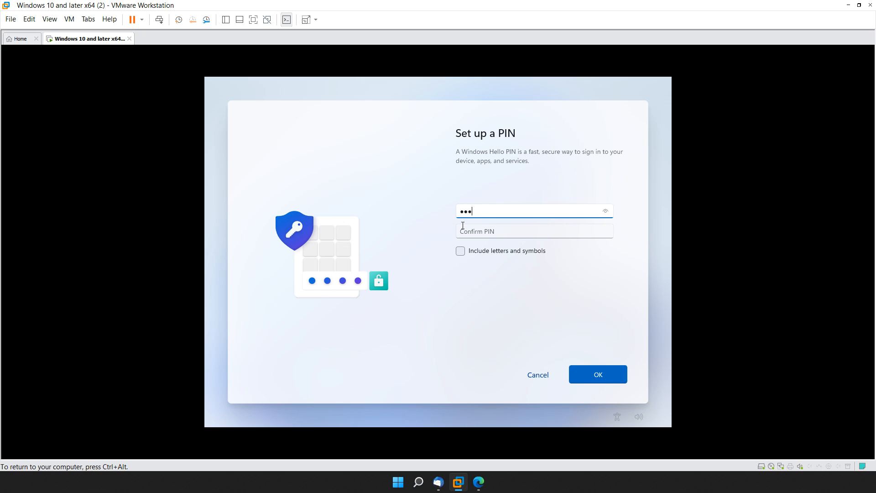
pyautogui.write('4')
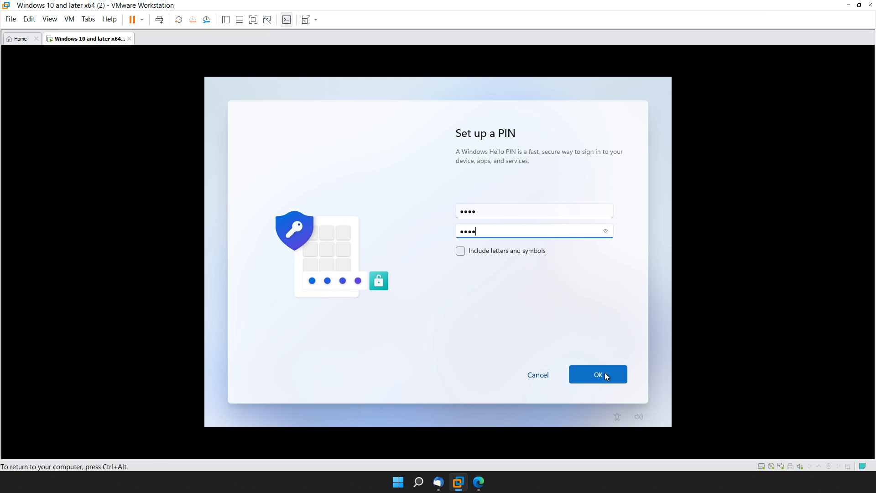
pyautogui.click(597, 374)
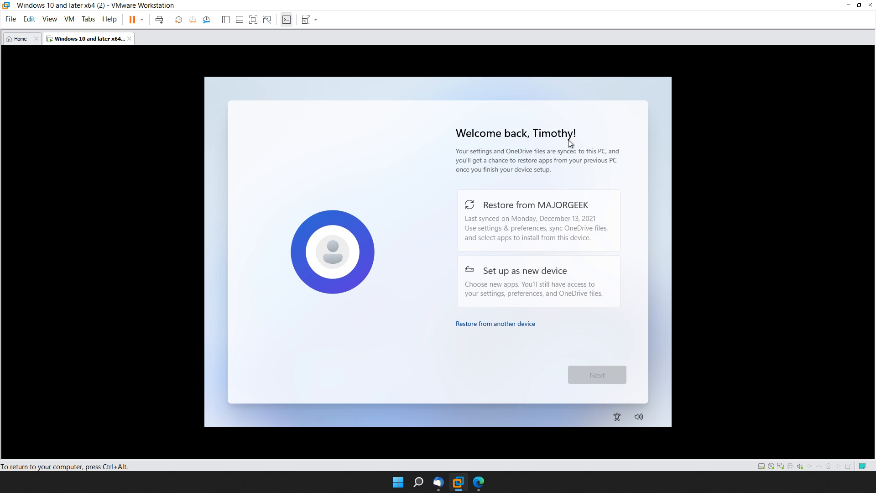
pyautogui.moveTo(395, 261)
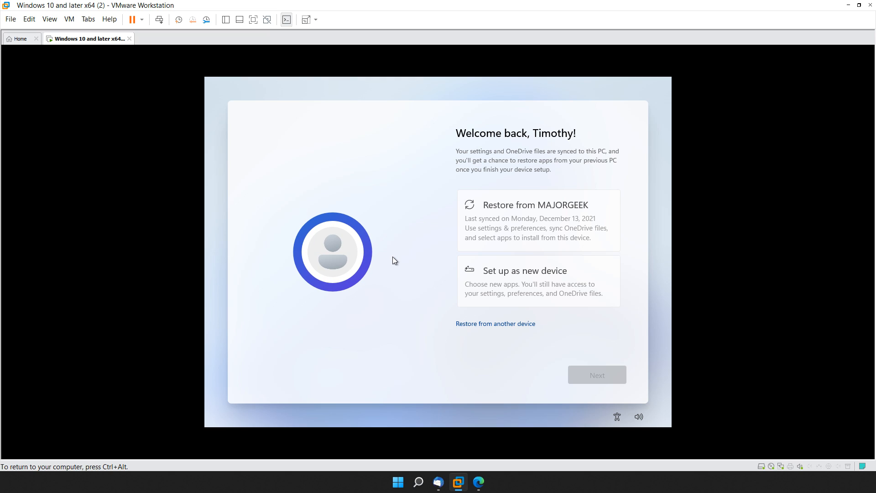
pyautogui.moveTo(532, 226)
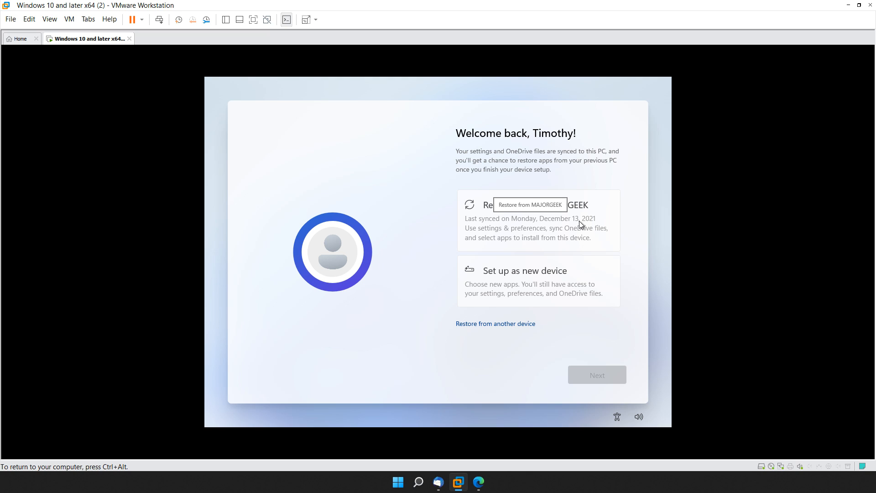
pyautogui.moveTo(488, 246)
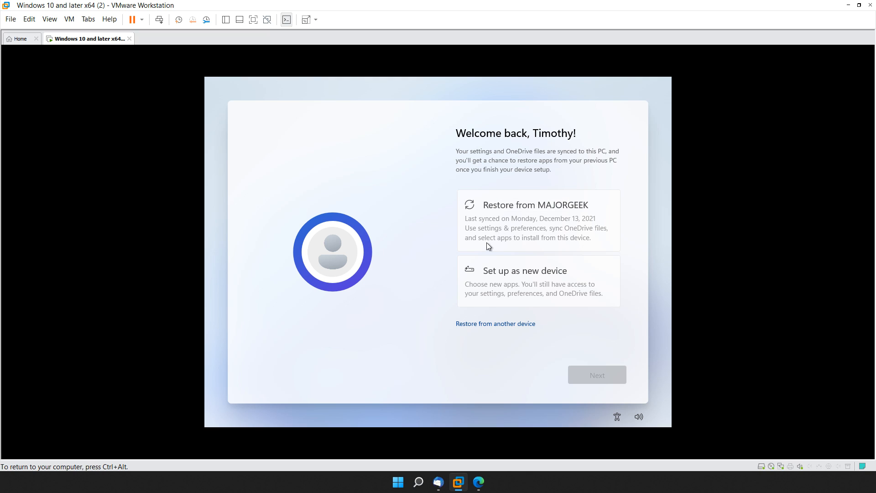
pyautogui.moveTo(534, 237)
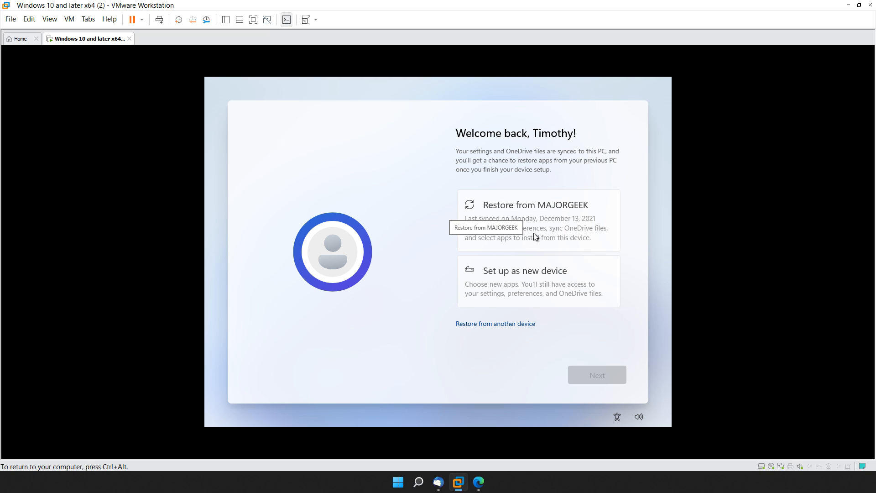
pyautogui.moveTo(547, 232)
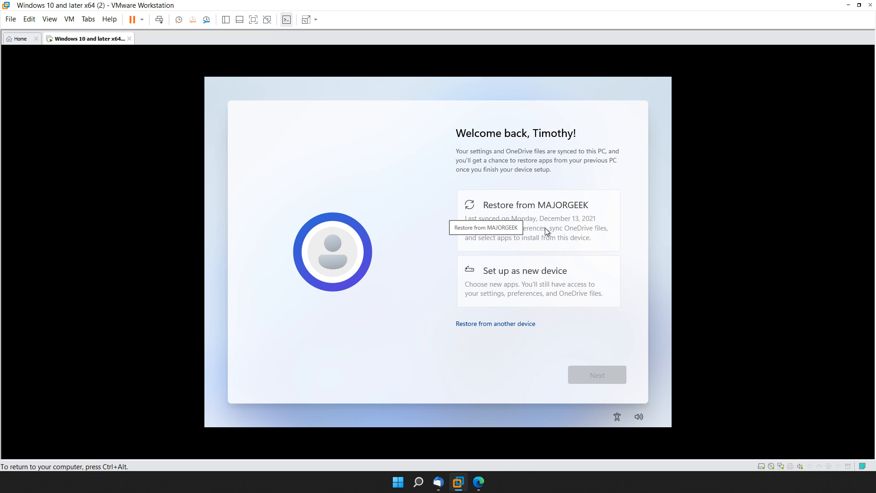
pyautogui.moveTo(482, 287)
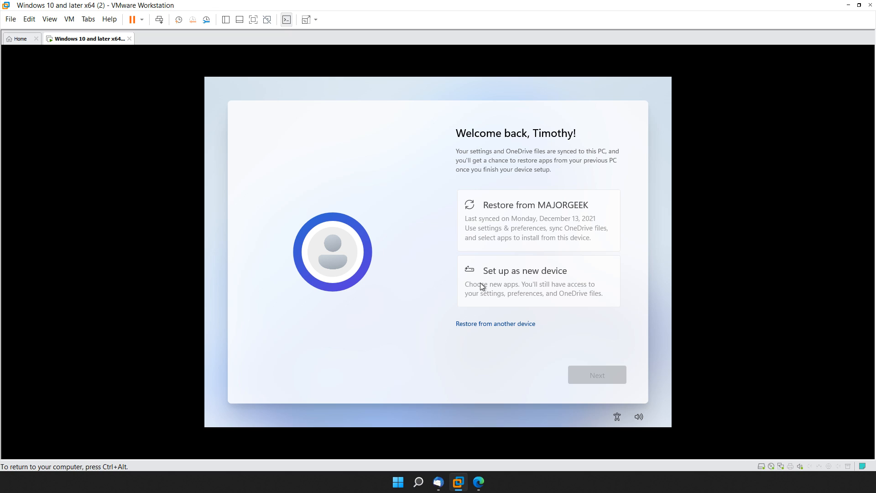
pyautogui.moveTo(518, 297)
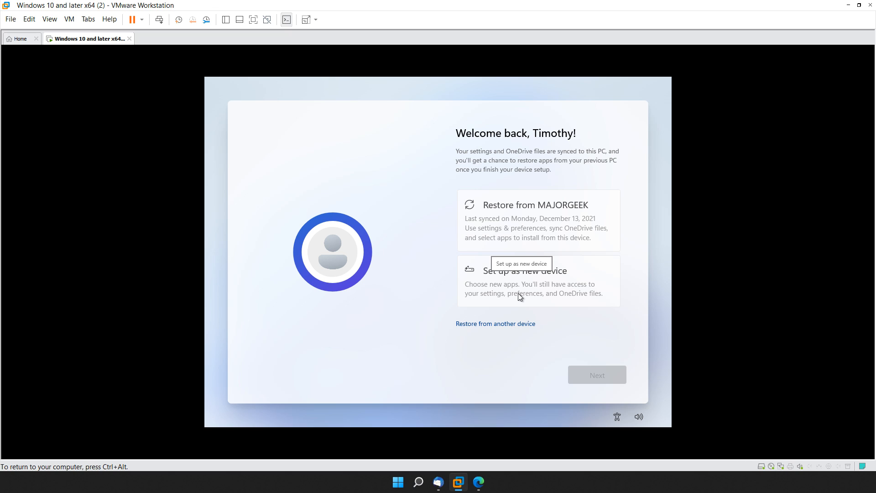
pyautogui.moveTo(524, 295)
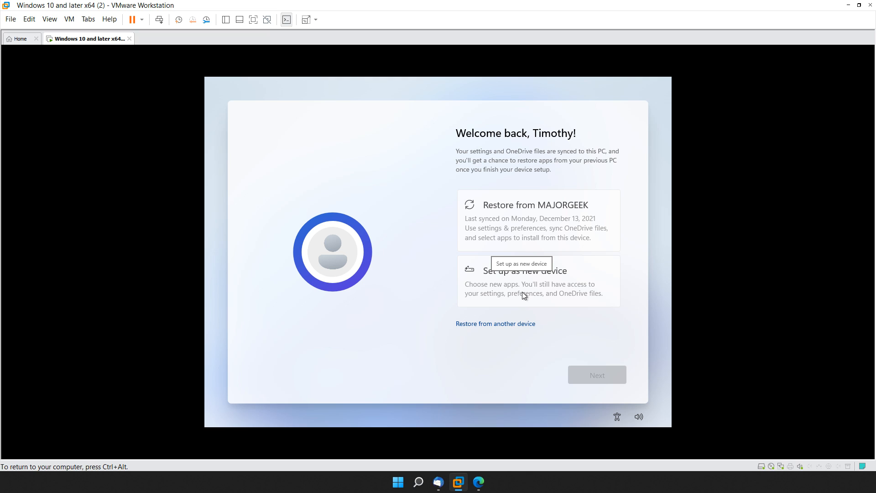
pyautogui.moveTo(489, 296)
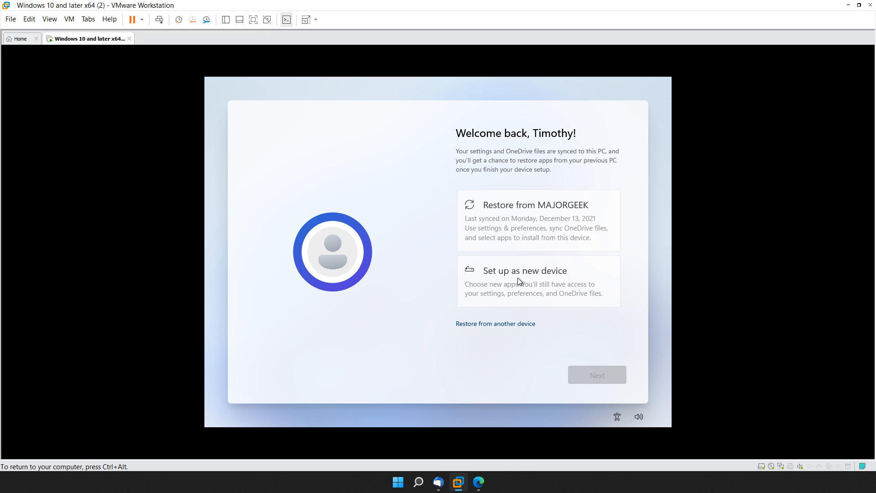
pyautogui.moveTo(510, 214)
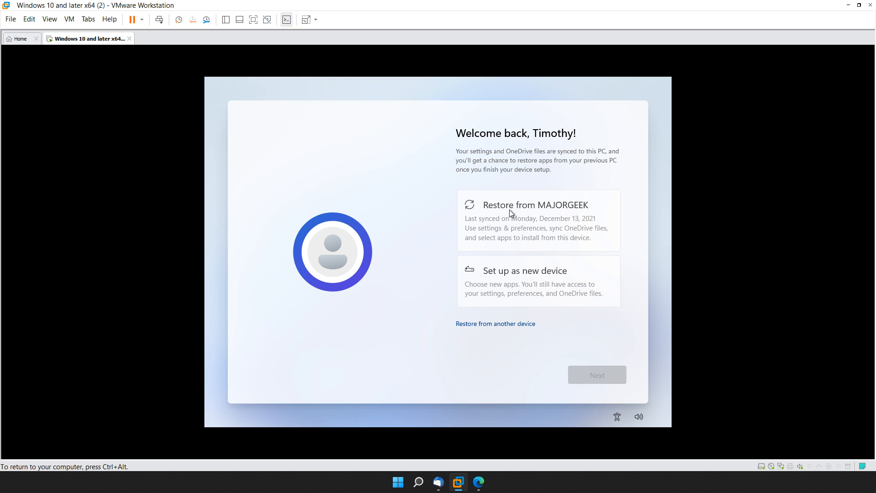
pyautogui.moveTo(535, 204)
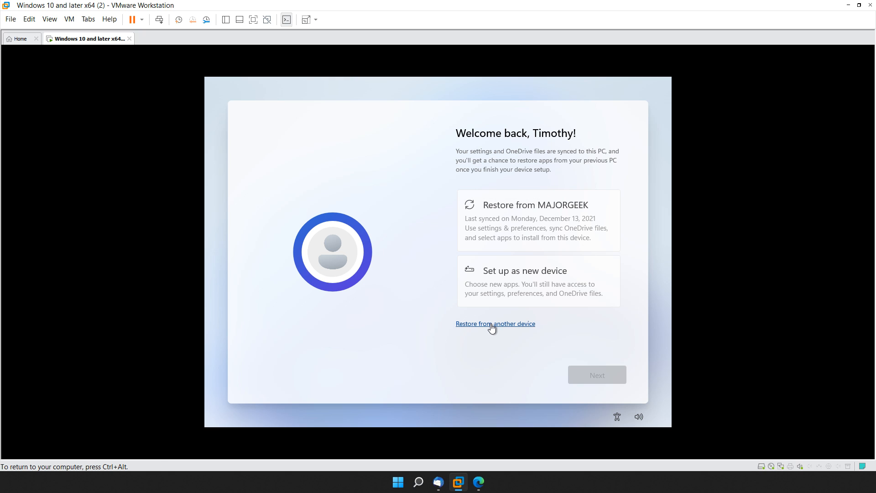
pyautogui.click(495, 324)
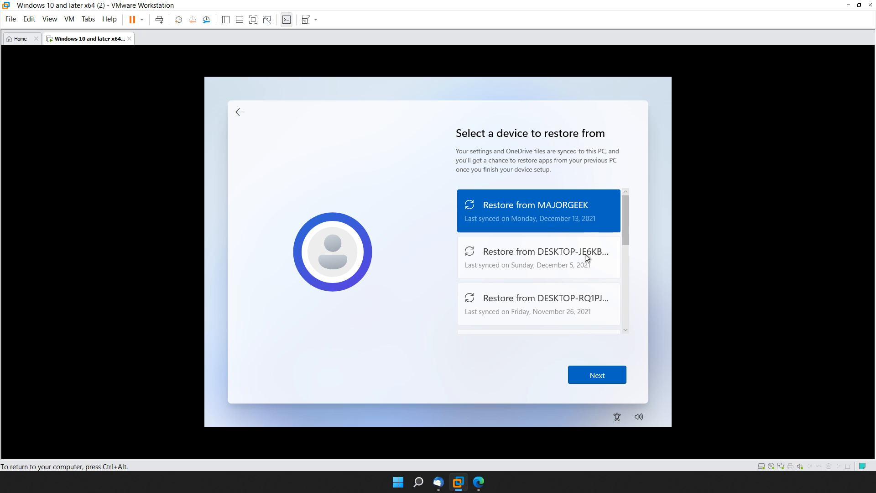
pyautogui.scroll(-3)
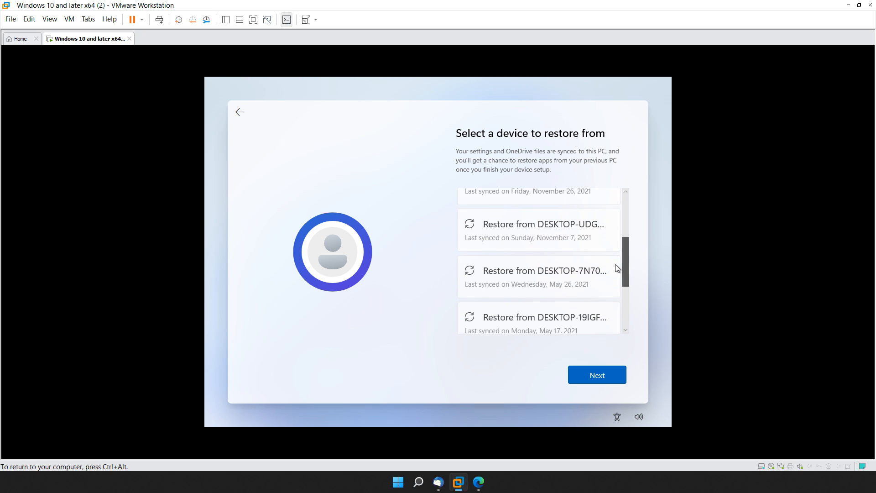
pyautogui.scroll(-3)
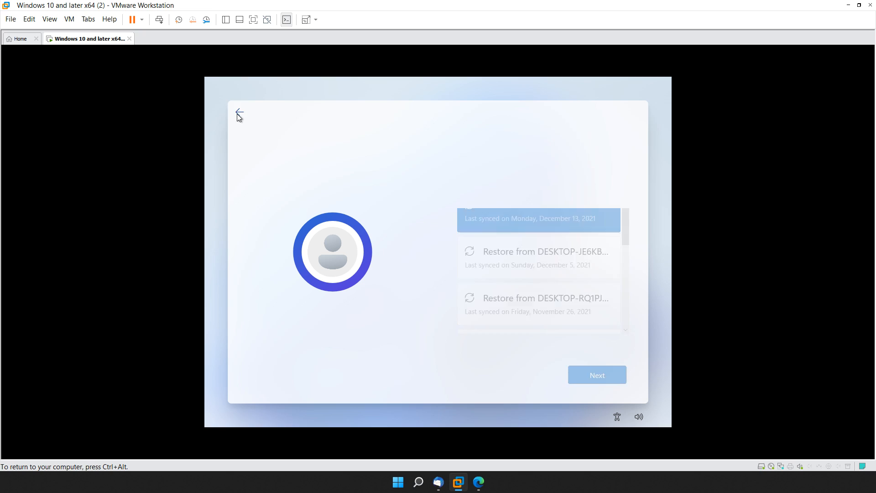
# Choose 'Set up as new device' instead of restoring and continue to privacy settings
pyautogui.click(537, 205)
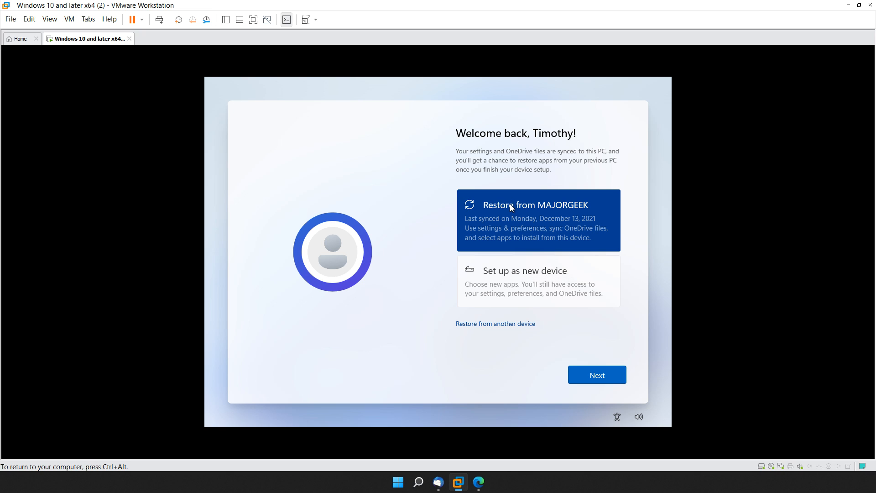
pyautogui.click(539, 280)
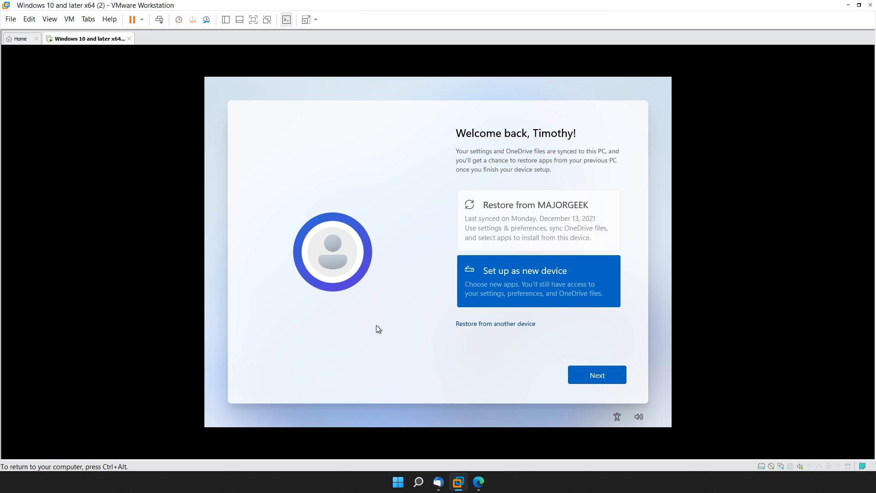
pyautogui.click(596, 375)
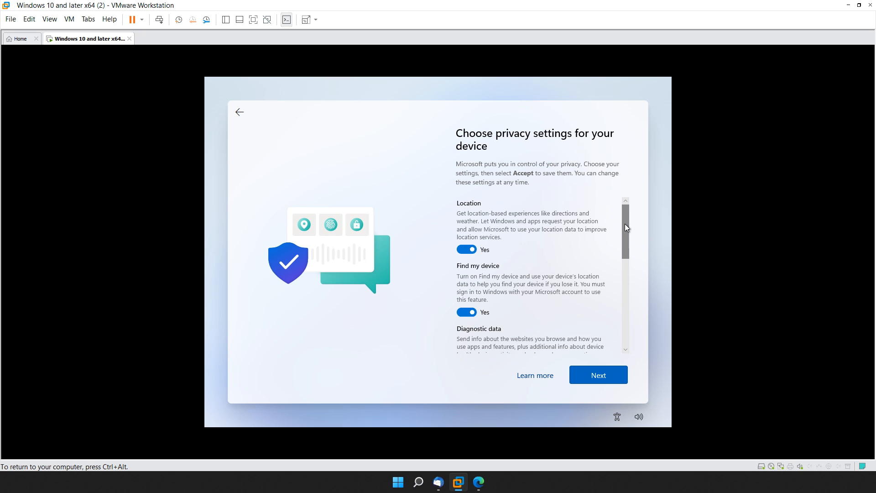
pyautogui.moveTo(627, 245)
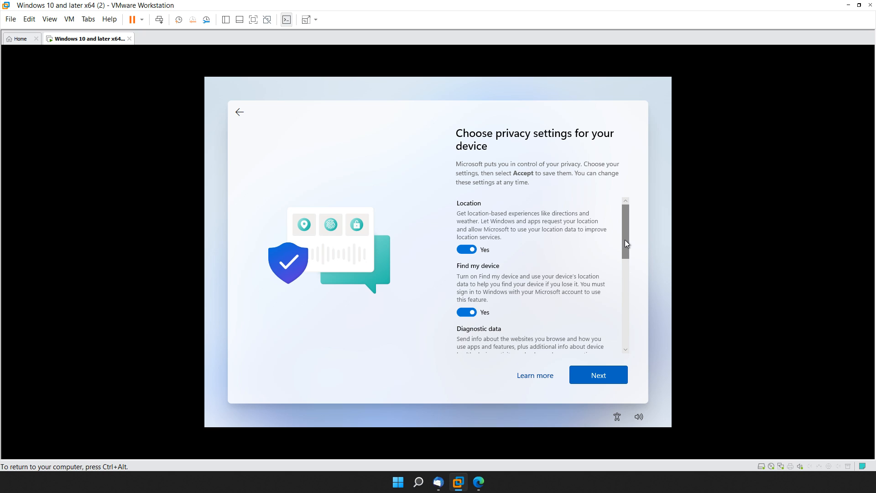
# Review the privacy toggles and accept them all at their default on state
pyautogui.scroll(-3)
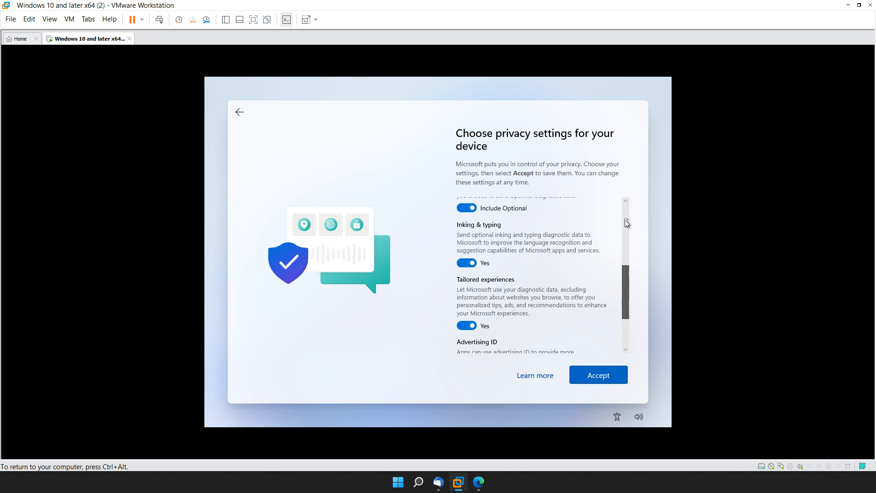
pyautogui.scroll(-3)
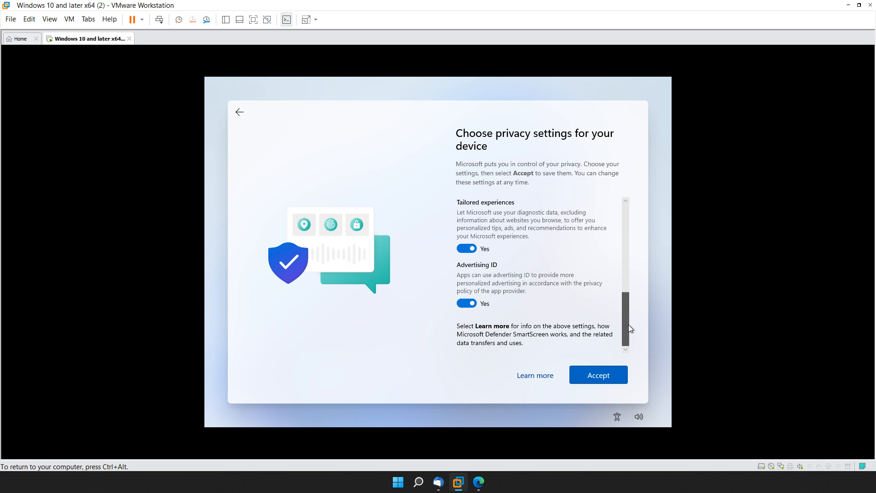
pyautogui.click(597, 374)
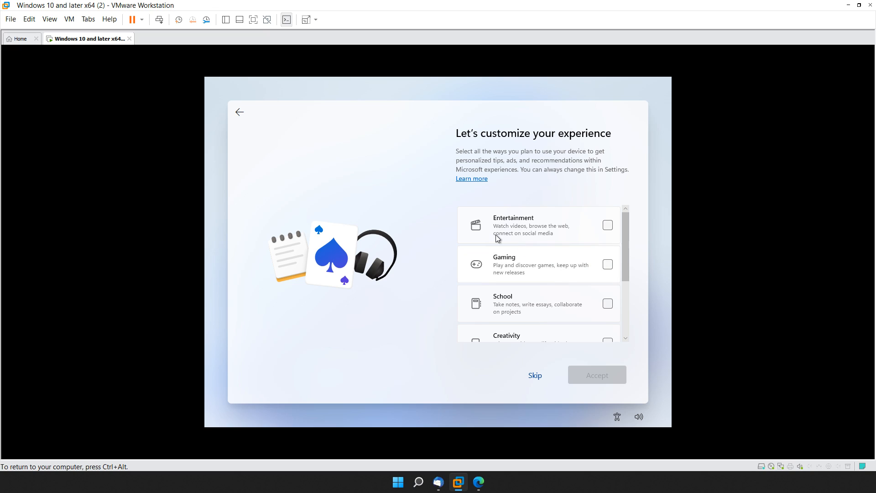
pyautogui.moveTo(500, 166)
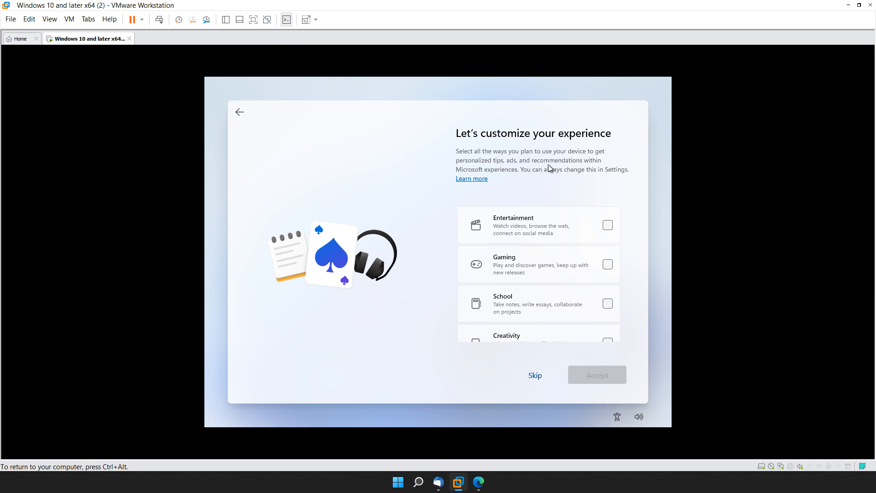
pyautogui.moveTo(531, 169)
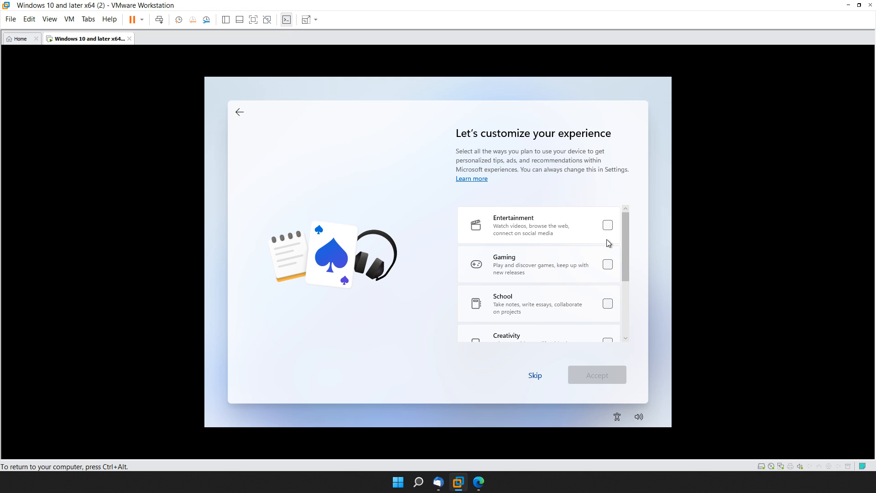
pyautogui.moveTo(513, 261)
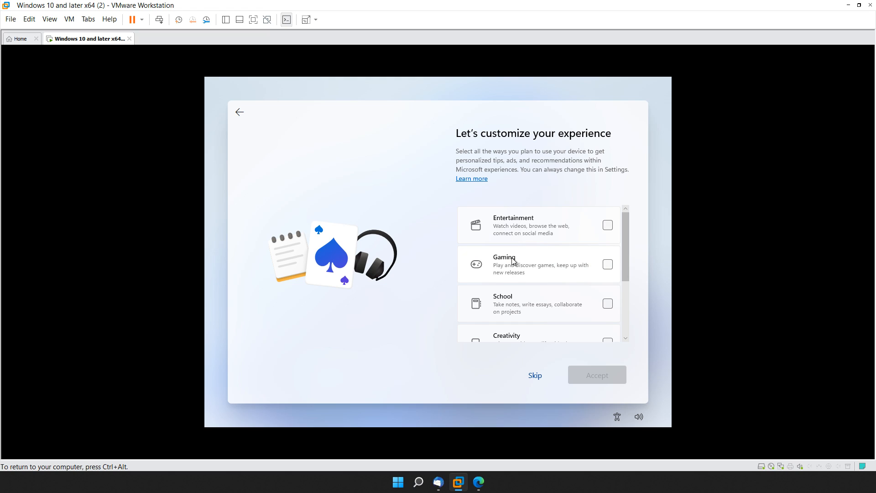
# Skip the 'Let's customize your experience' page with no device-usage categories picked
pyautogui.scroll(-3)
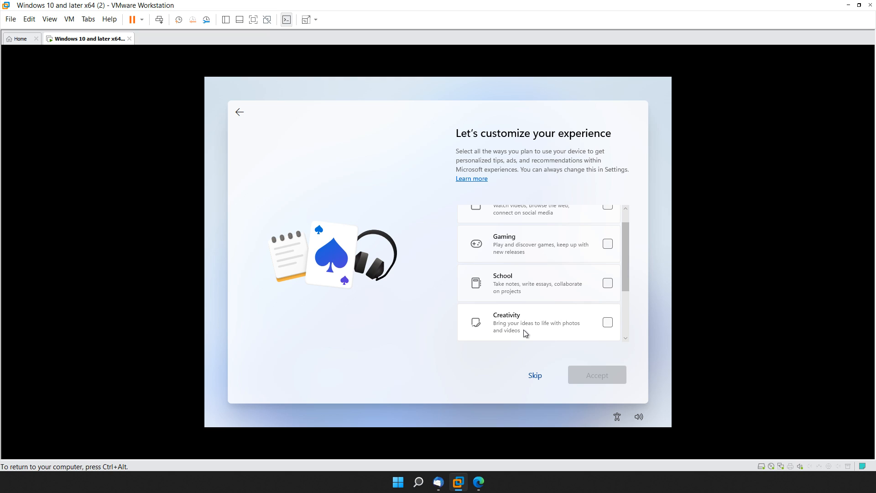
pyautogui.moveTo(501, 384)
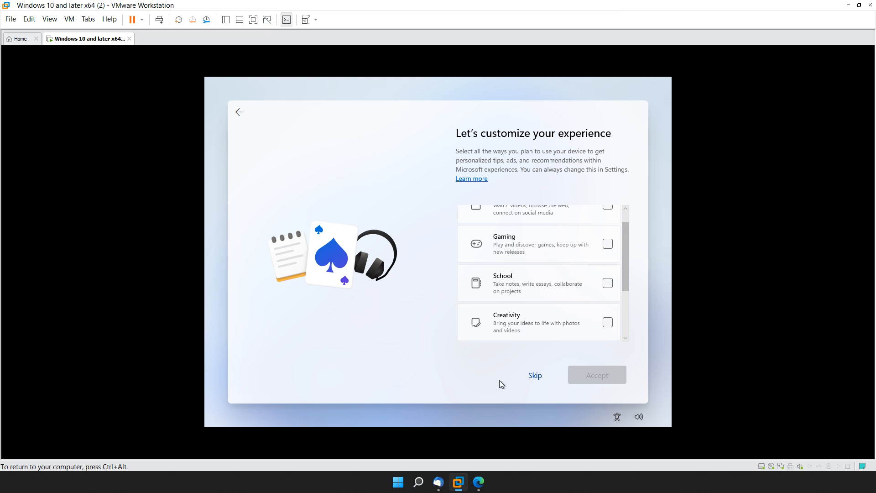
pyautogui.click(534, 375)
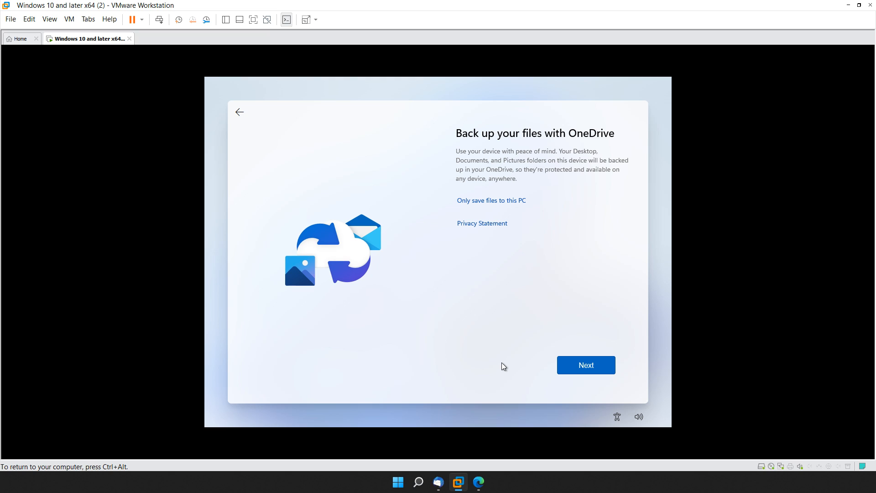
pyautogui.moveTo(456, 356)
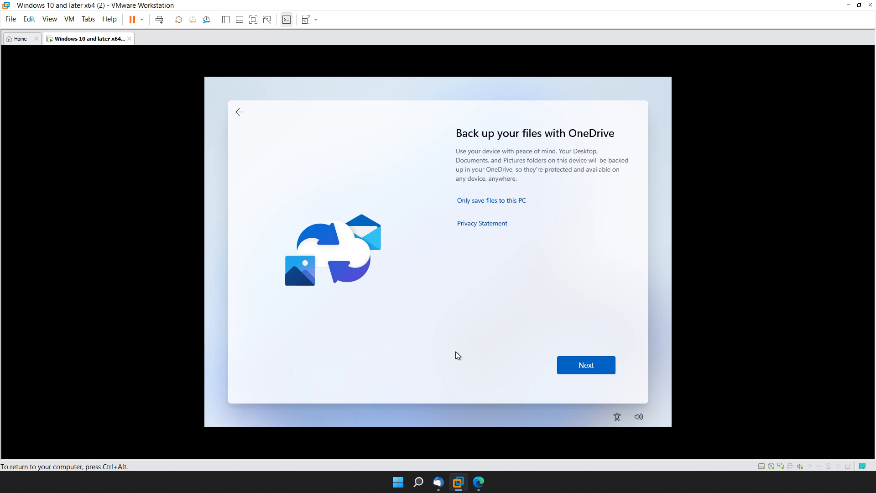
pyautogui.moveTo(482, 158)
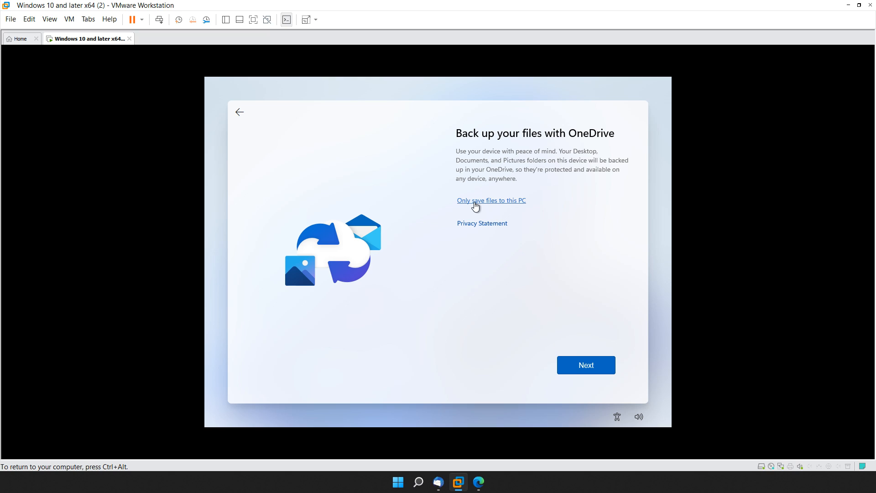
# Choose 'Only save files to this PC' rather than OneDrive backup
pyautogui.click(491, 200)
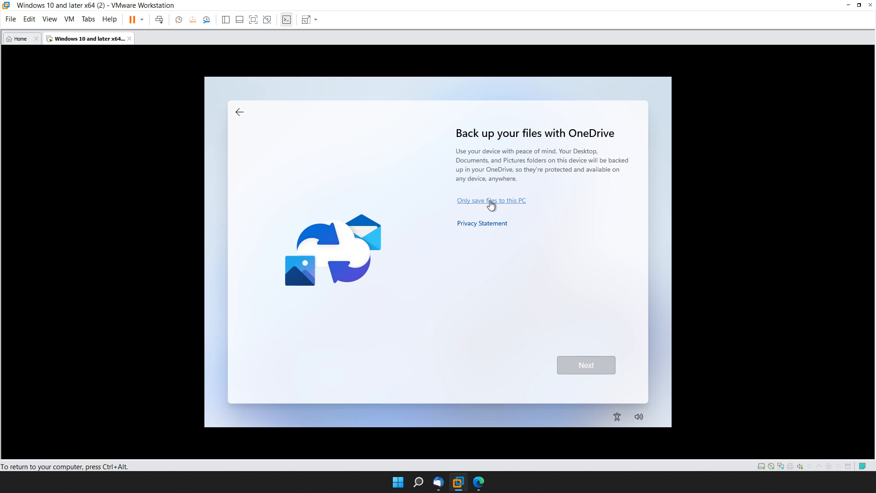
pyautogui.click(491, 200)
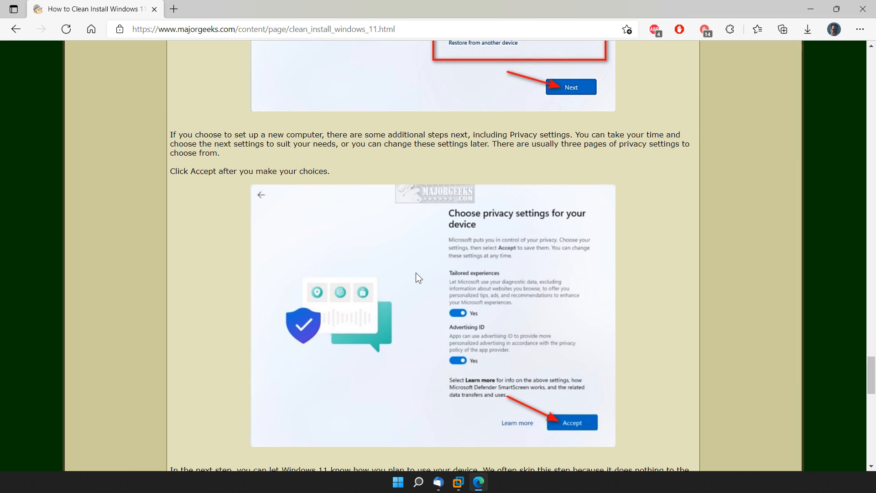
pyautogui.scroll(-3)
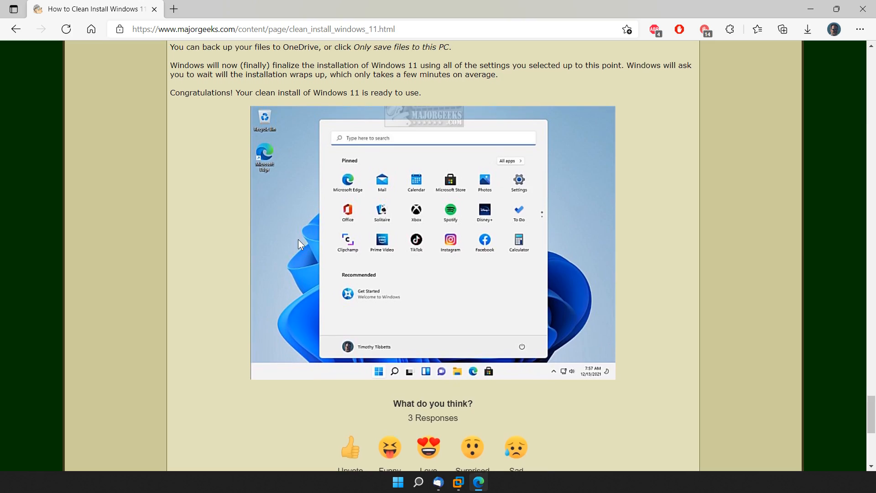
pyautogui.scroll(-3)
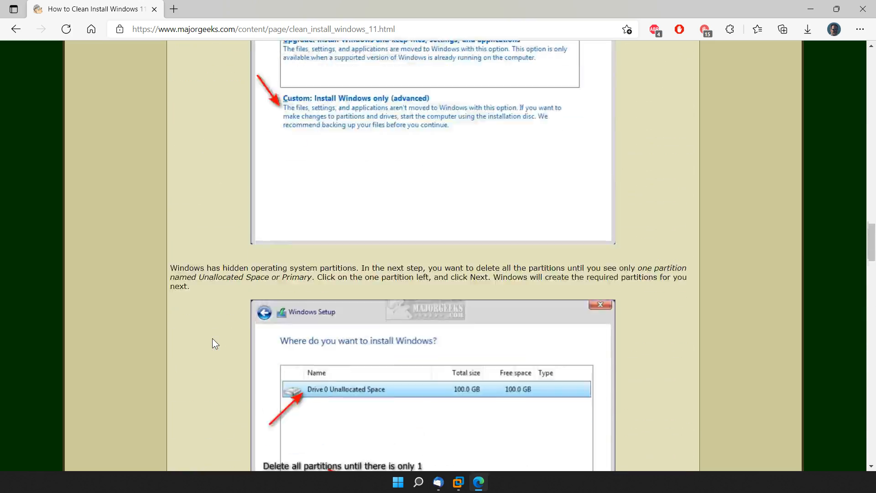
pyautogui.scroll(3)
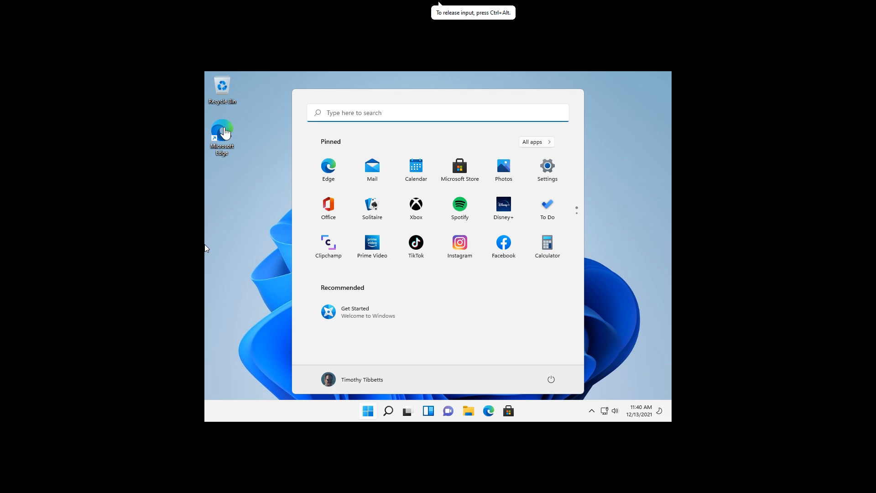
pyautogui.moveTo(413, 15)
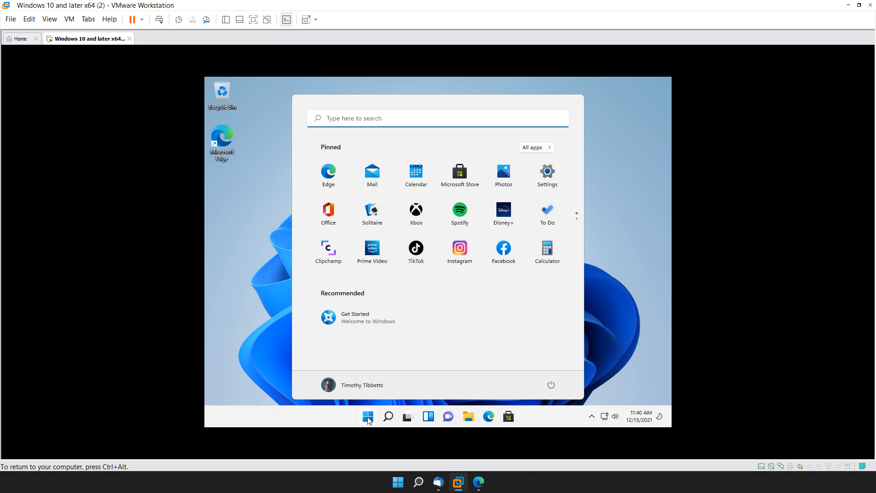
pyautogui.moveTo(268, 325)
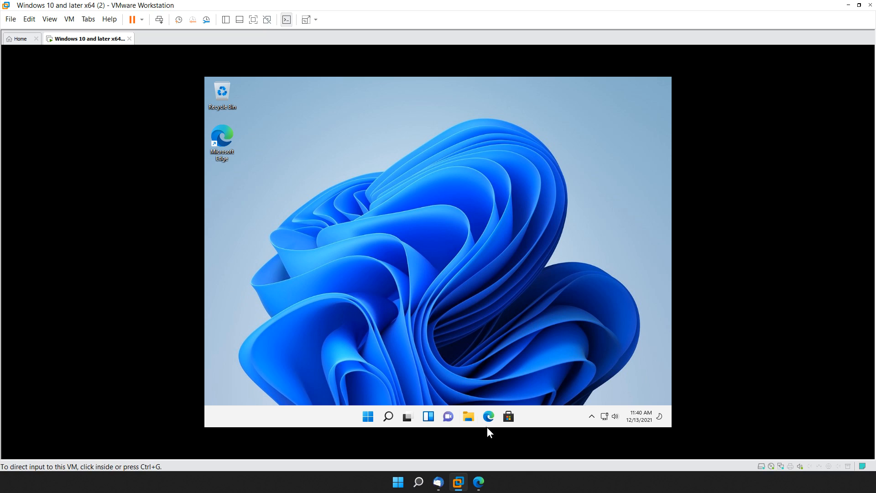
pyautogui.moveTo(206, 307)
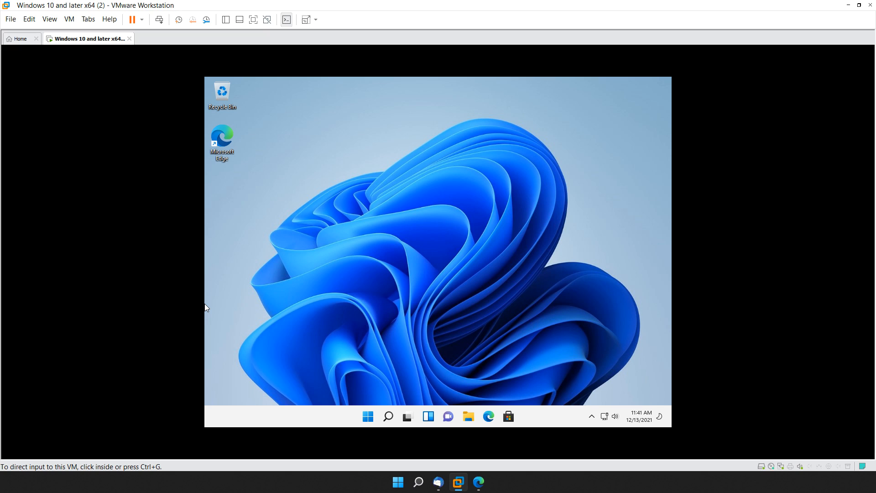
pyautogui.moveTo(108, 176)
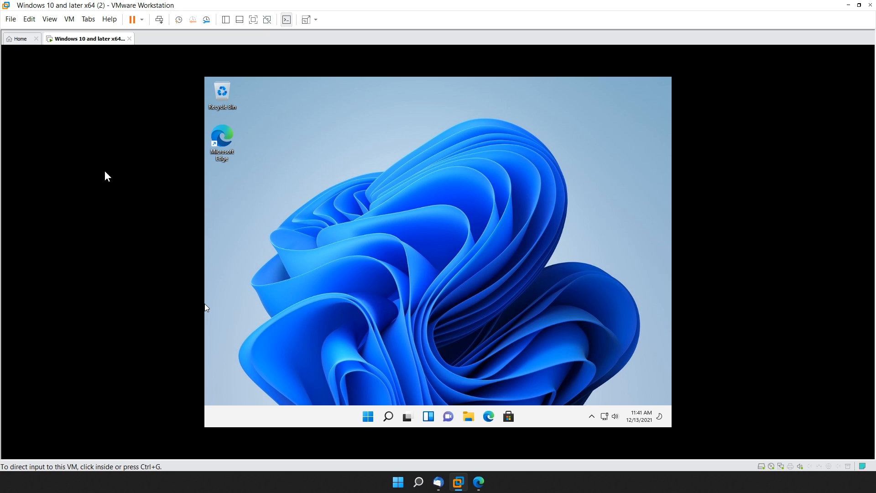
pyautogui.moveTo(81, 161)
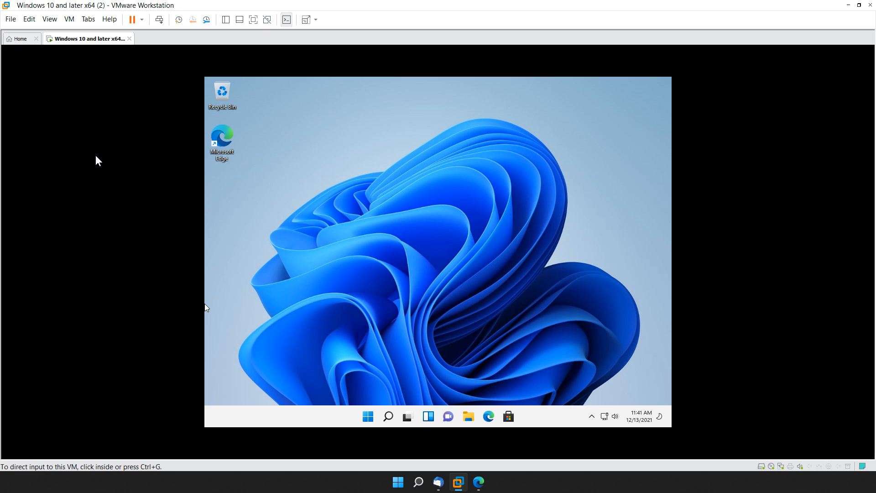
pyautogui.moveTo(149, 148)
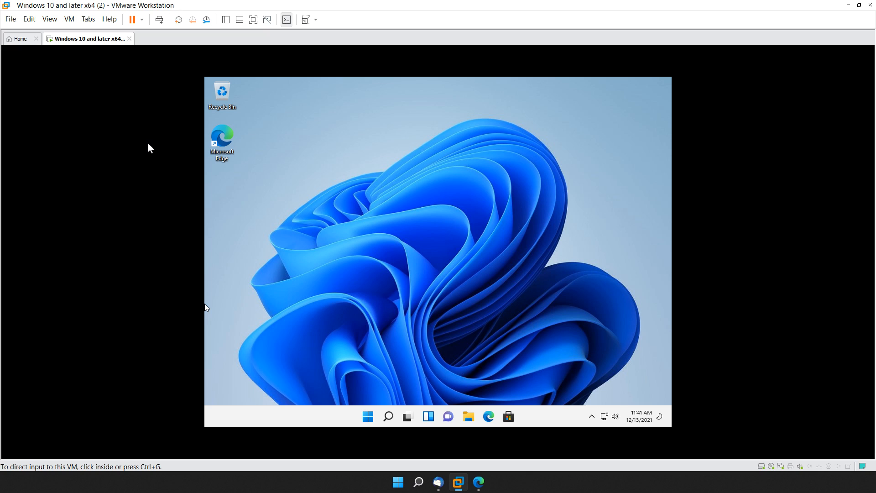
pyautogui.moveTo(94, 141)
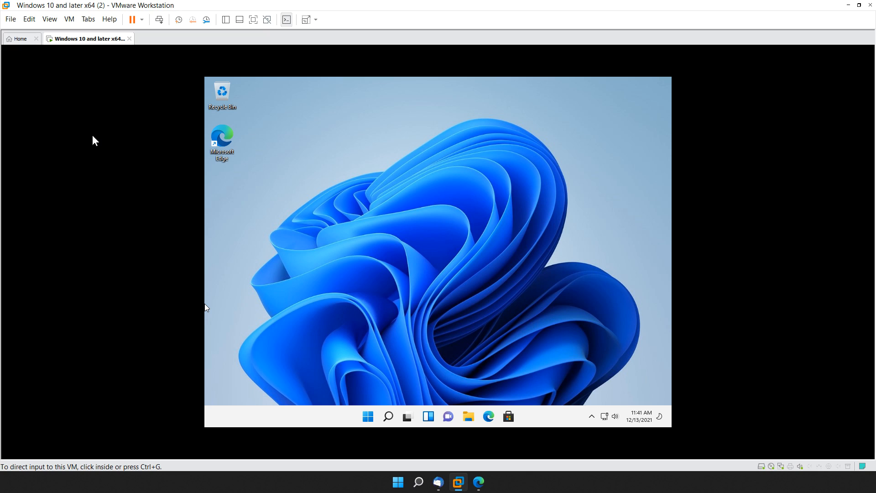
pyautogui.click(258, 239)
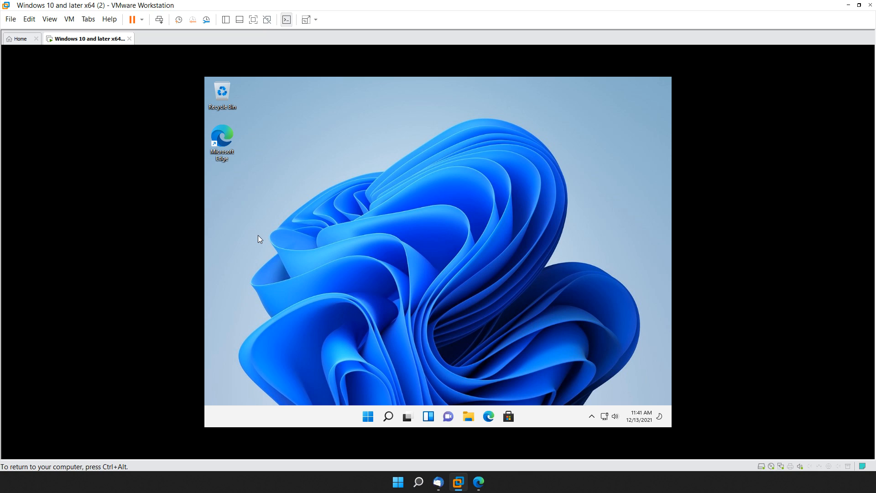
pyautogui.moveTo(205, 201)
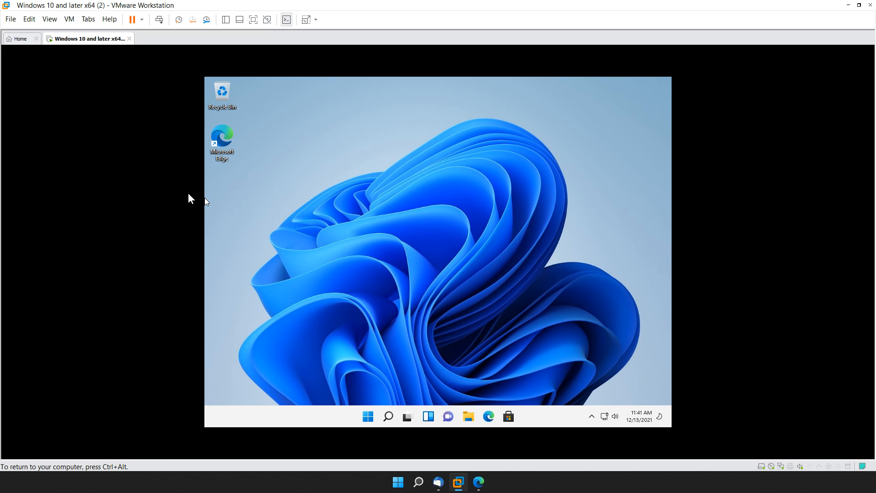